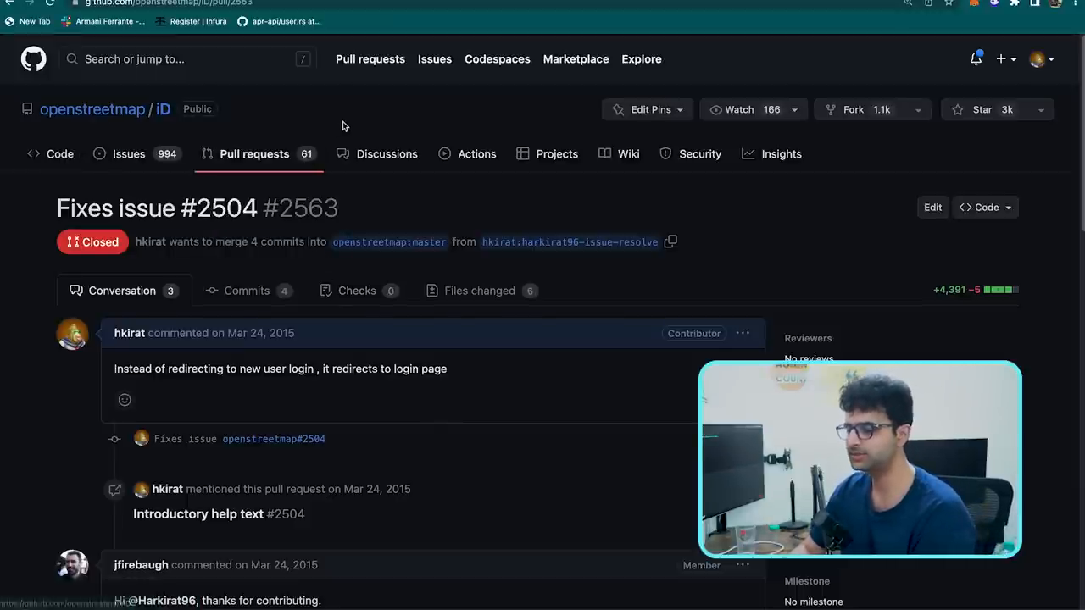
mouse_move(346, 149)
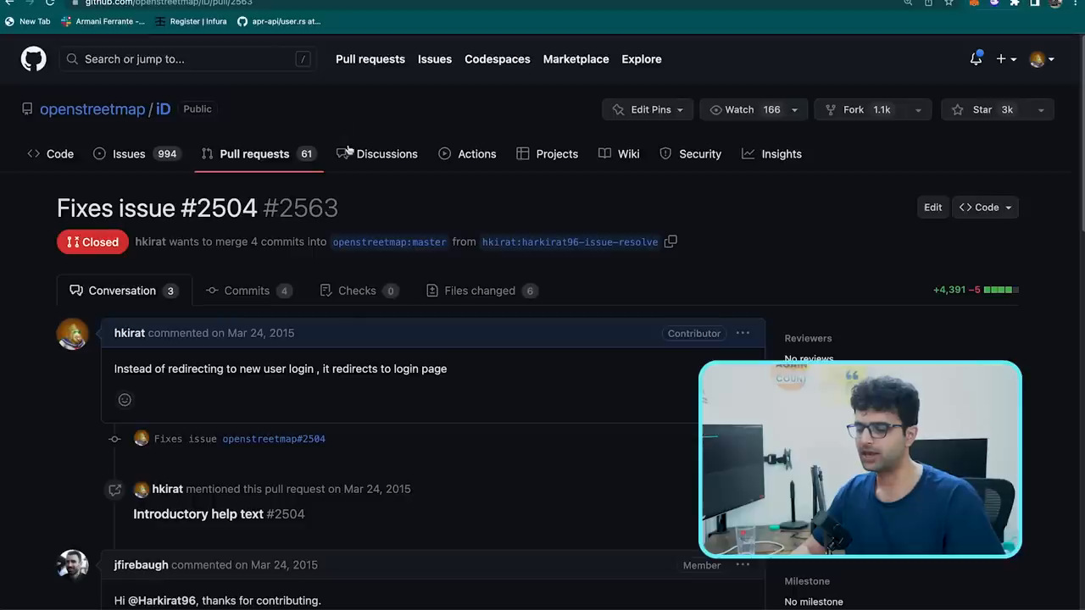
Scroll through issue #2504's description of the unhelpful sign-up link down to its referencing commits
scroll("down", 3)
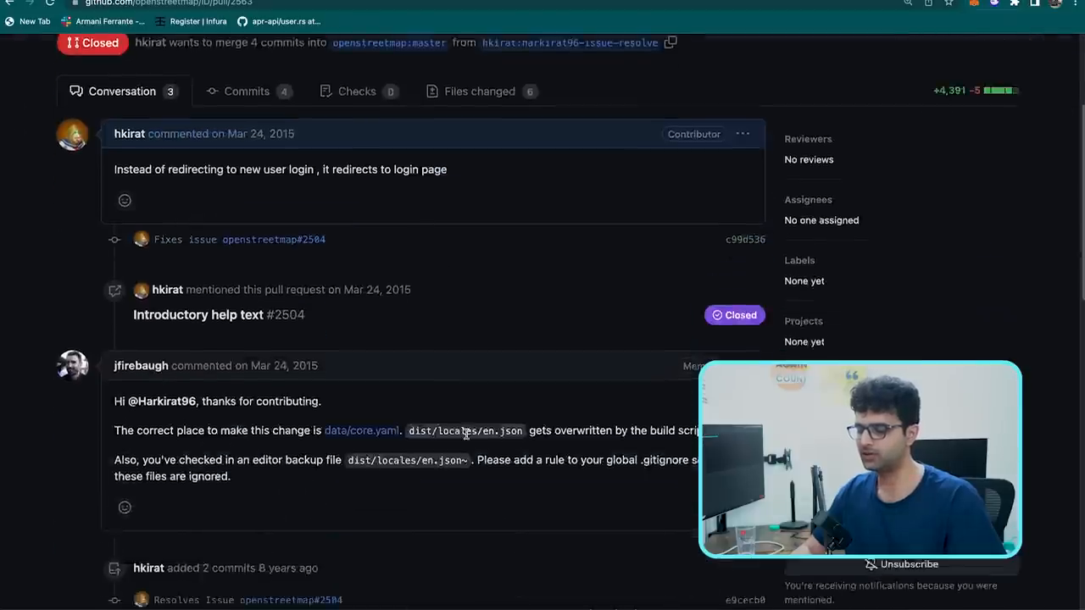
scroll("down", 3)
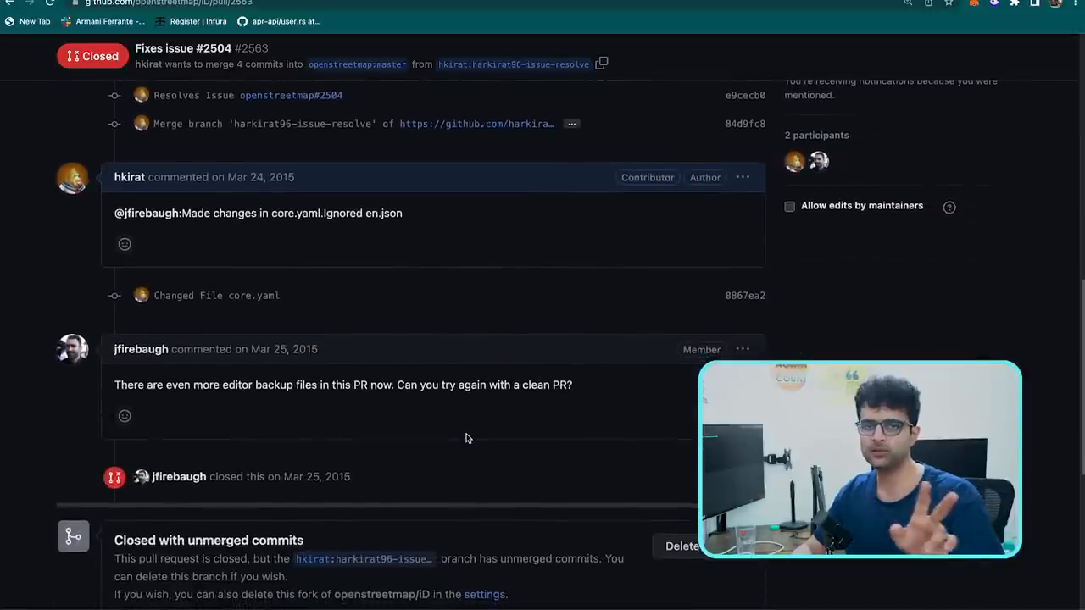
scroll("down", 3)
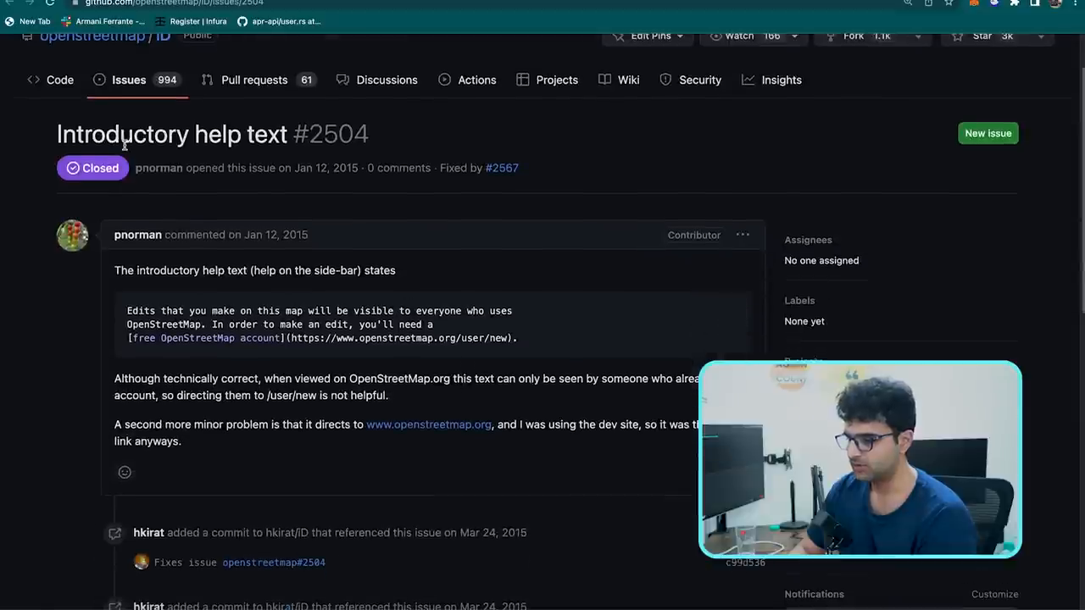
scroll("down", 3)
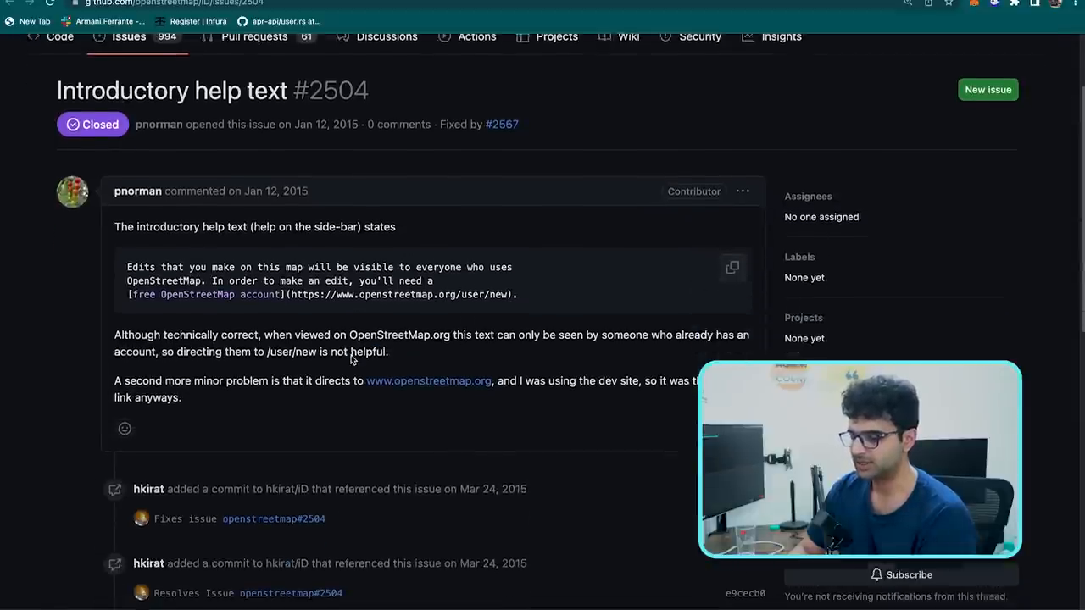
scroll("down", 3)
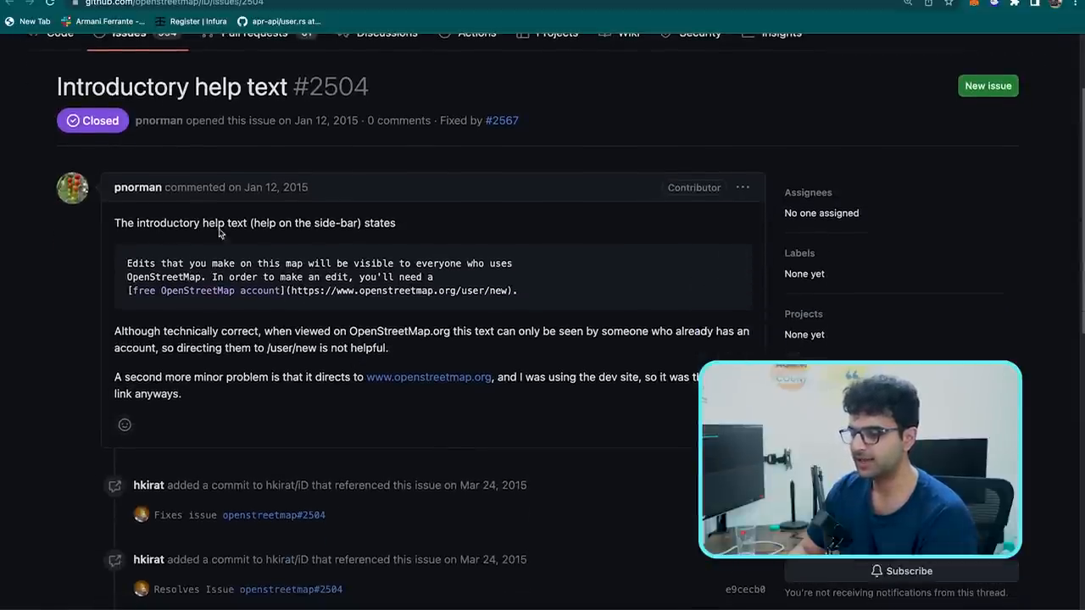
mouse_move(203, 322)
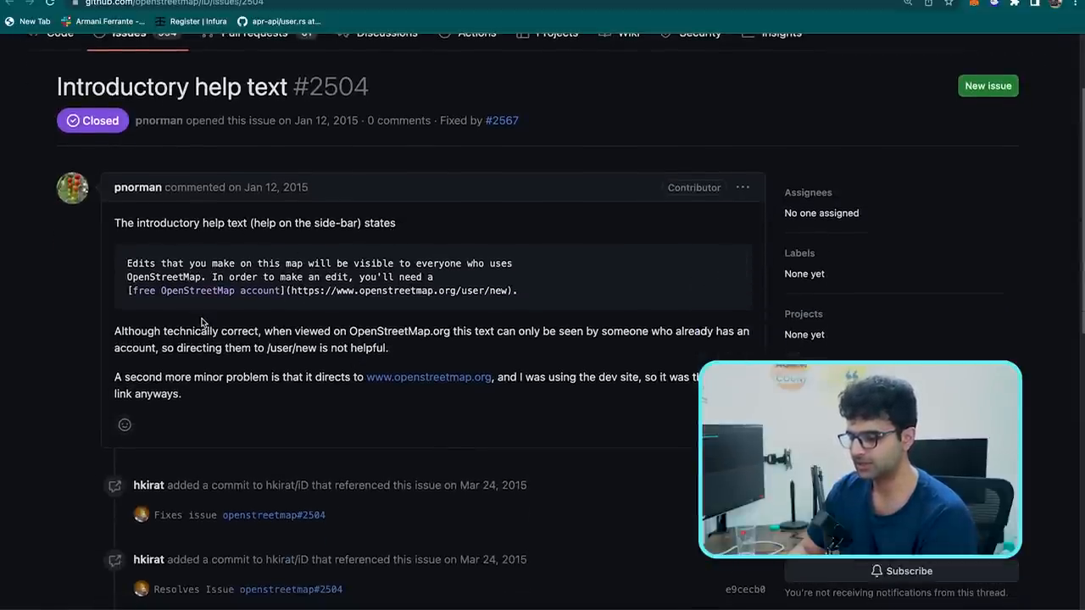
scroll("down", 3)
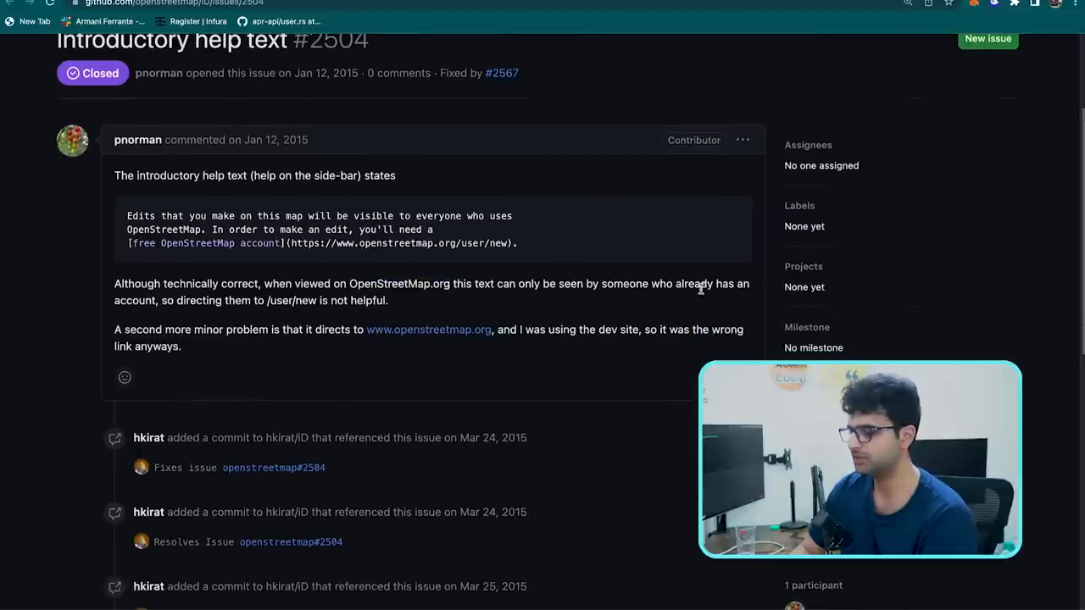
mouse_move(314, 322)
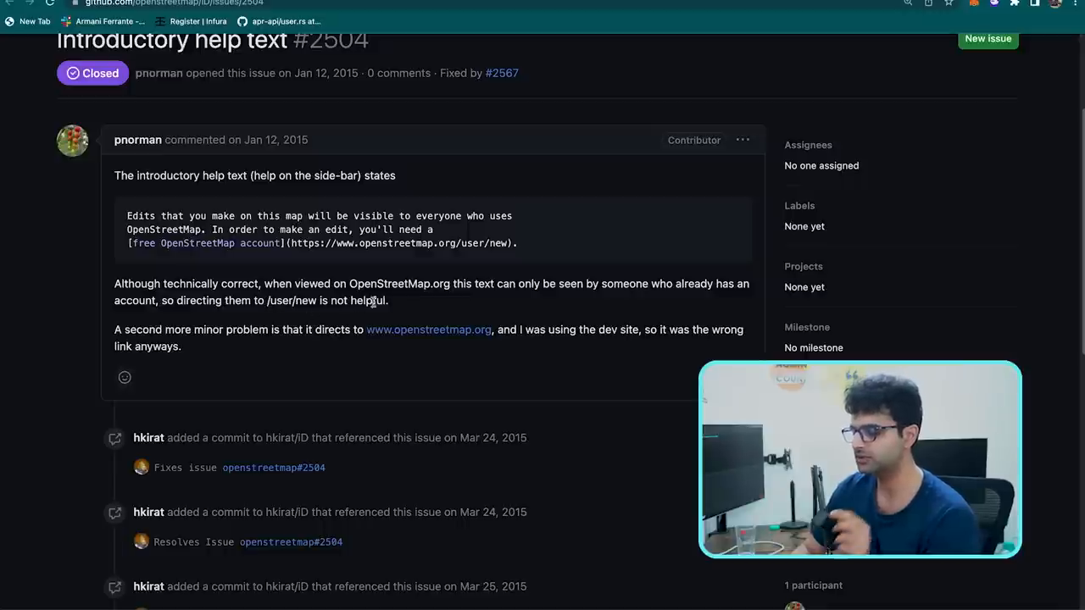
scroll("down", 3)
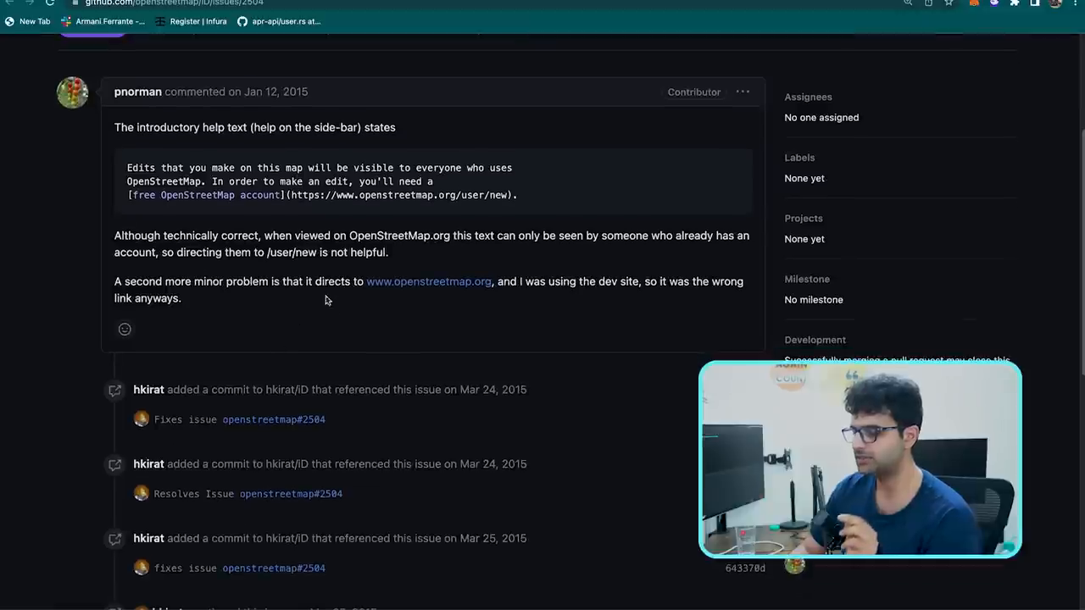
mouse_move(638, 294)
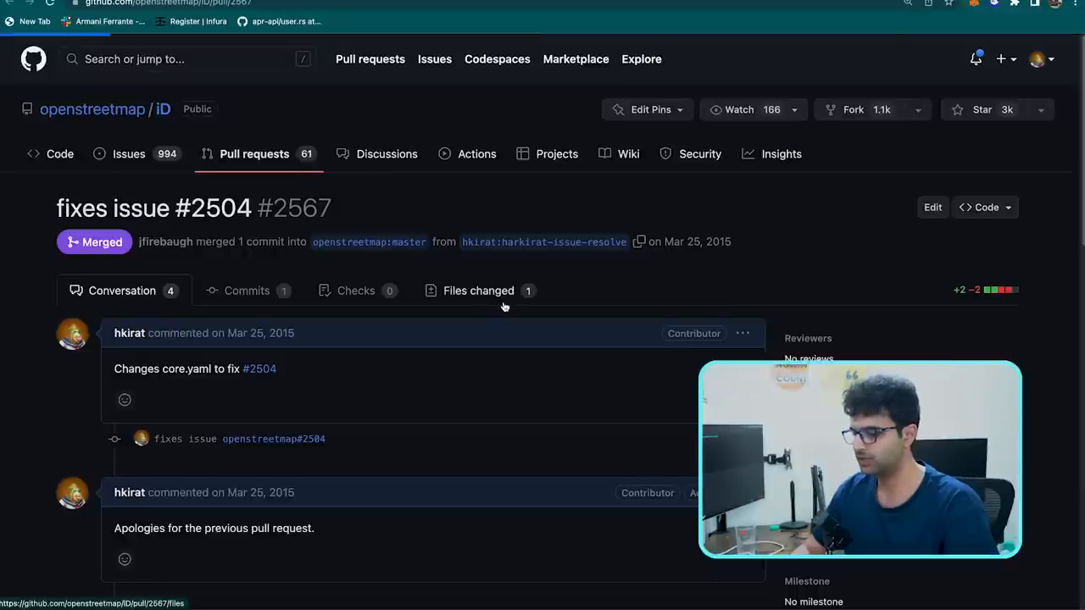
View pull request #2567's single data/core.yaml diff swapping the free account link for login
left_click(478, 290)
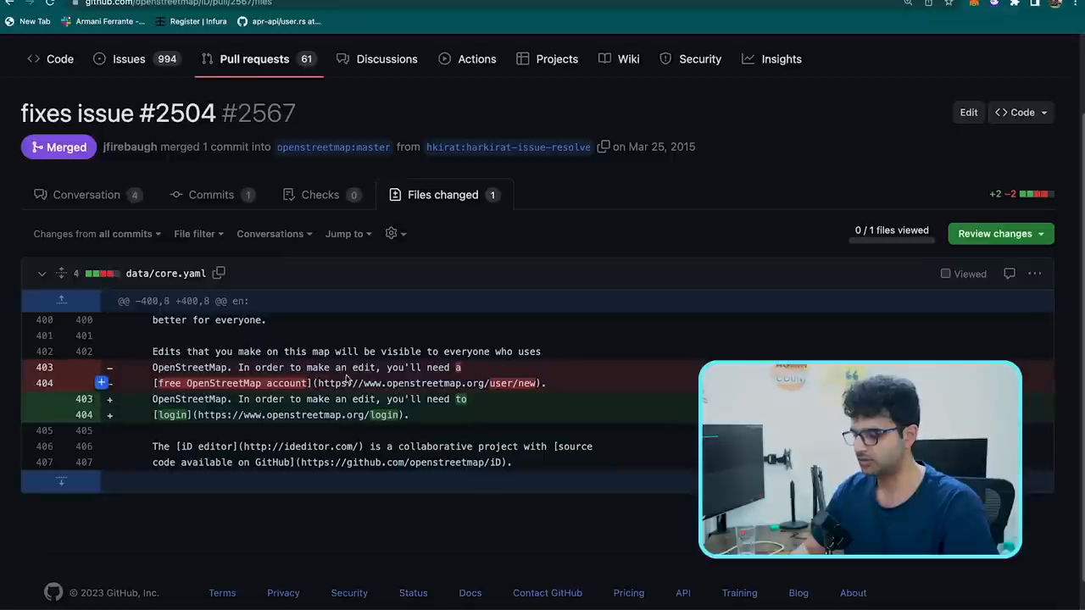
mouse_move(468, 407)
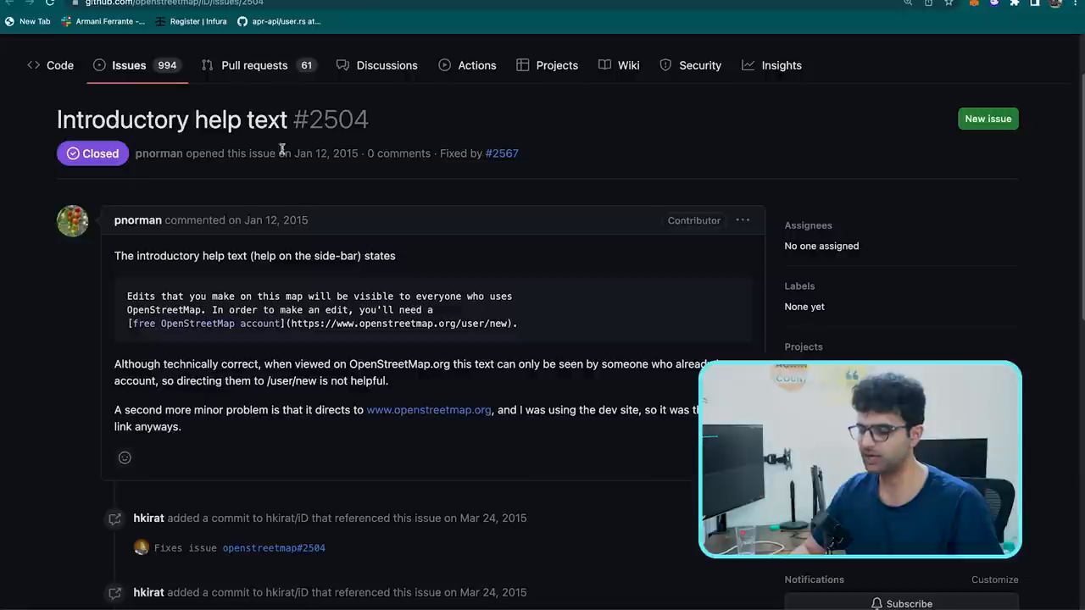
Reopen closed pull request #2563 'Fixes issue #2504' showing its conversation
left_click(502, 152)
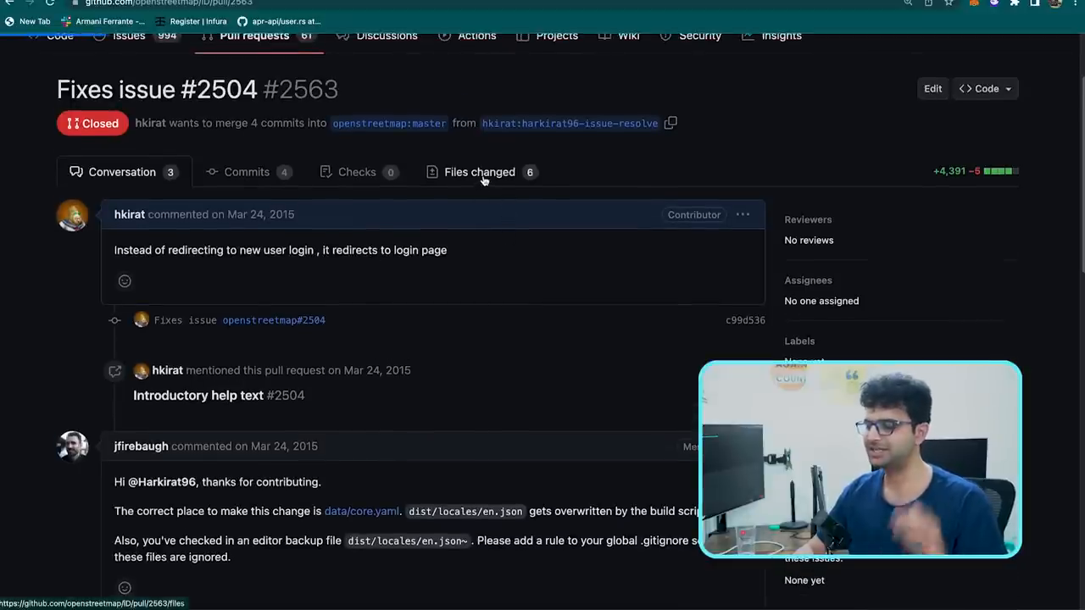
Scroll through pull request #2563's six diffs, including the .gitignore~, core.yaml and en.json backup files
left_click(478, 172)
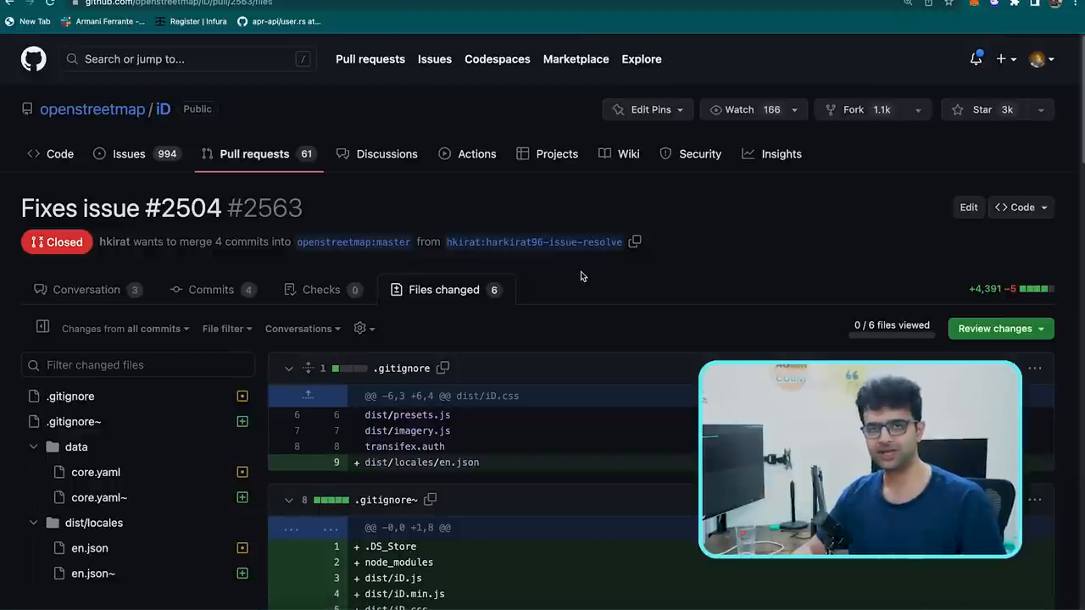
scroll("down", 3)
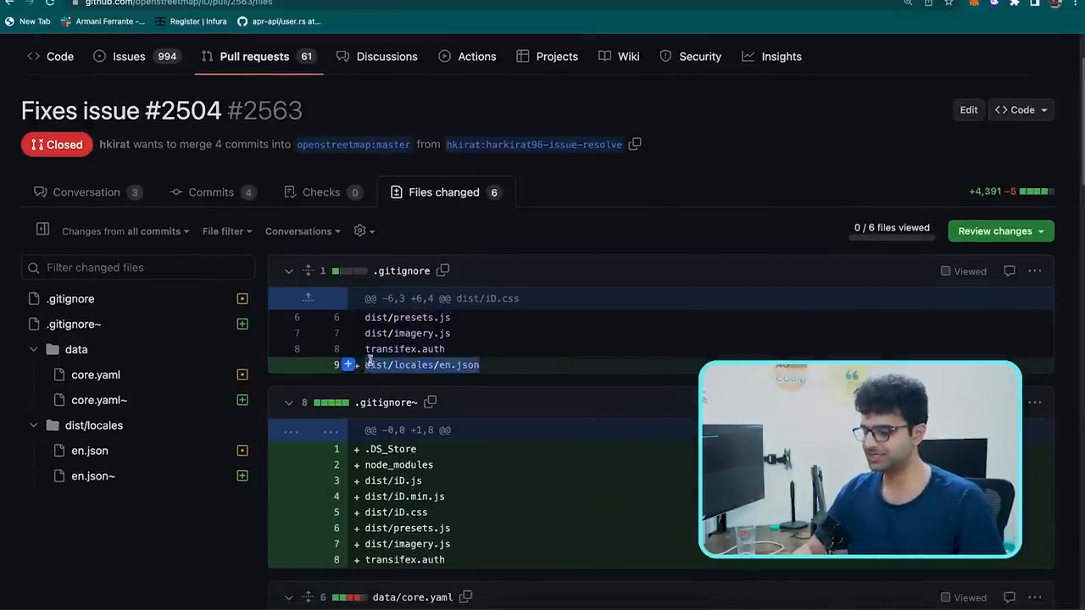
scroll("down", 3)
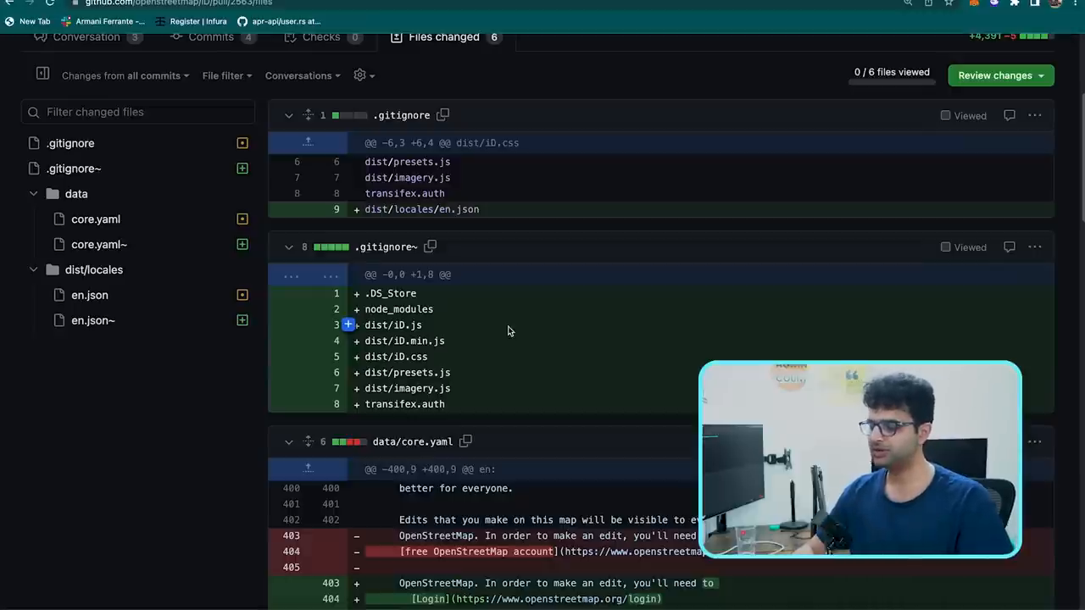
mouse_move(546, 409)
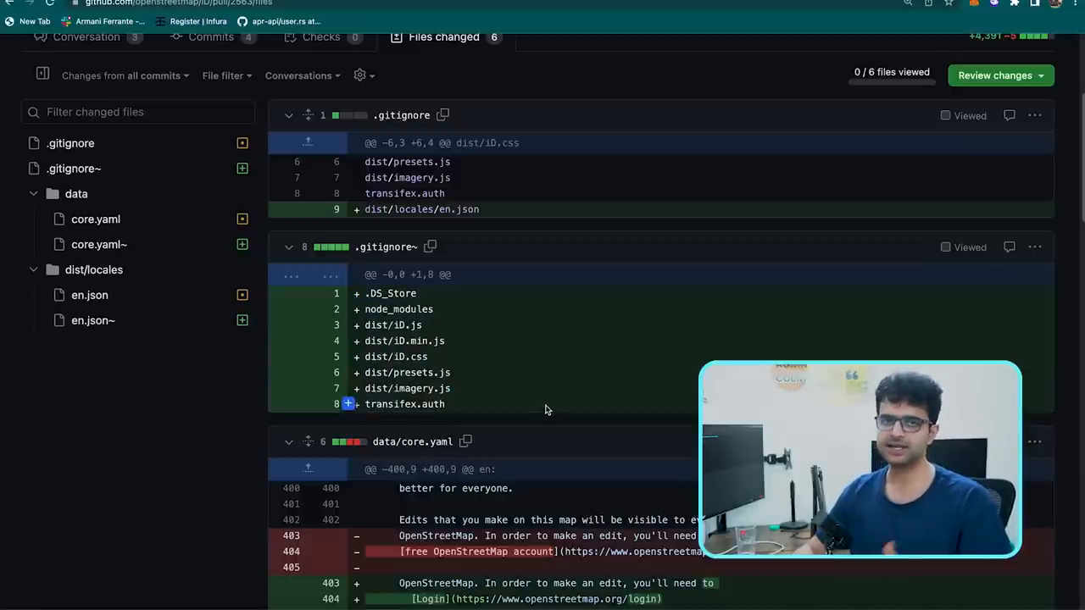
mouse_move(546, 407)
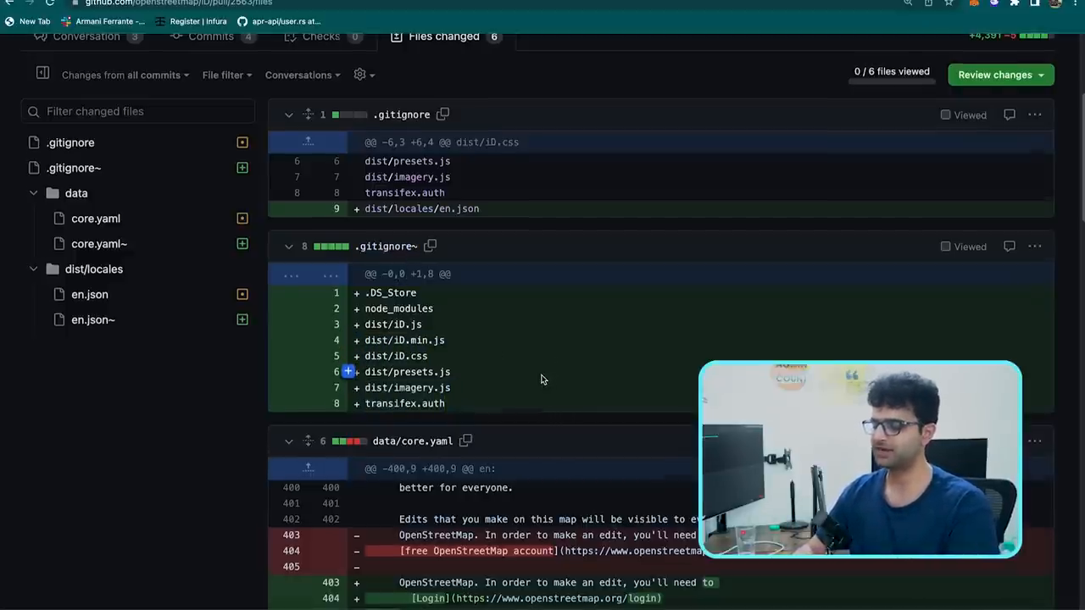
scroll("down", 3)
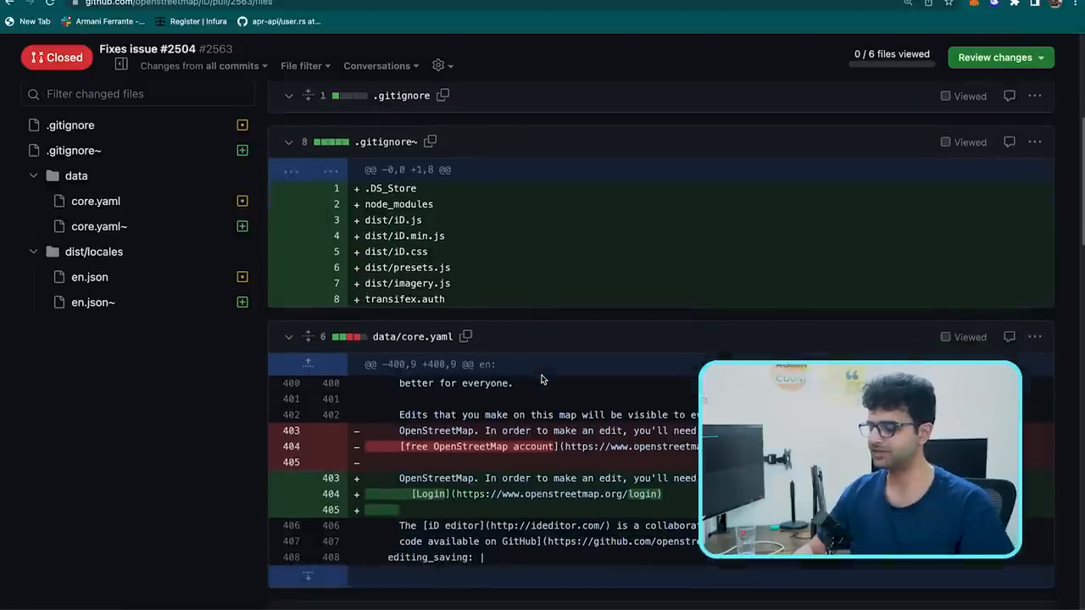
scroll("down", 3)
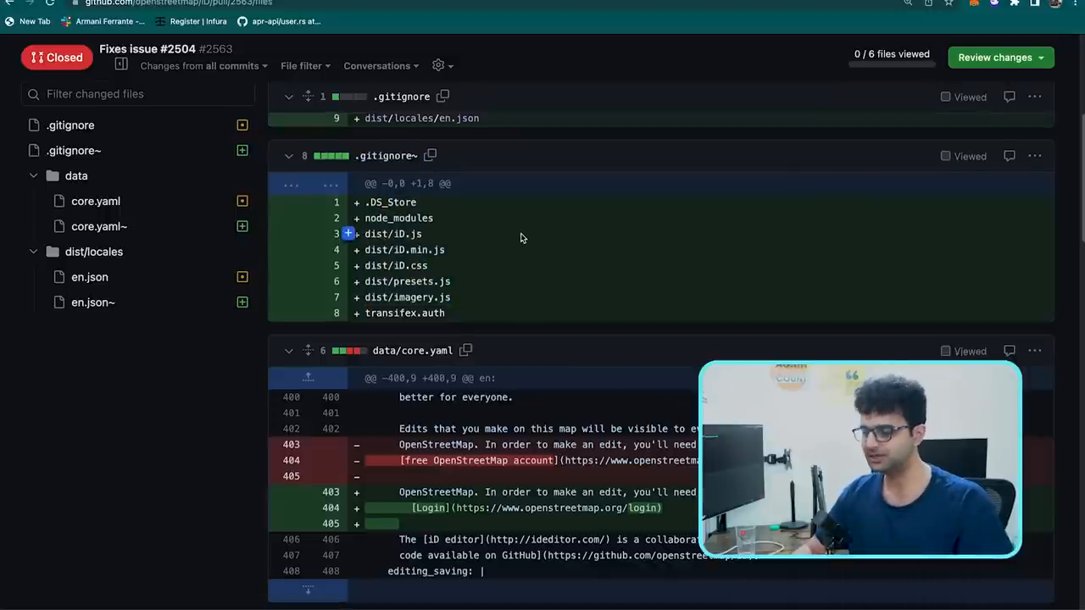
scroll("down", 3)
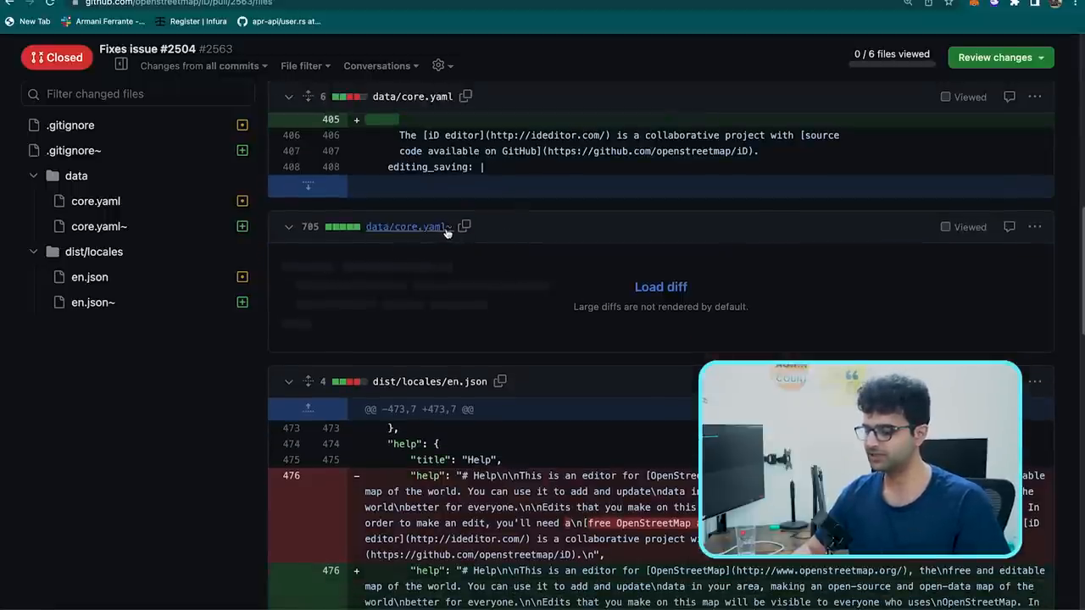
scroll("down", 3)
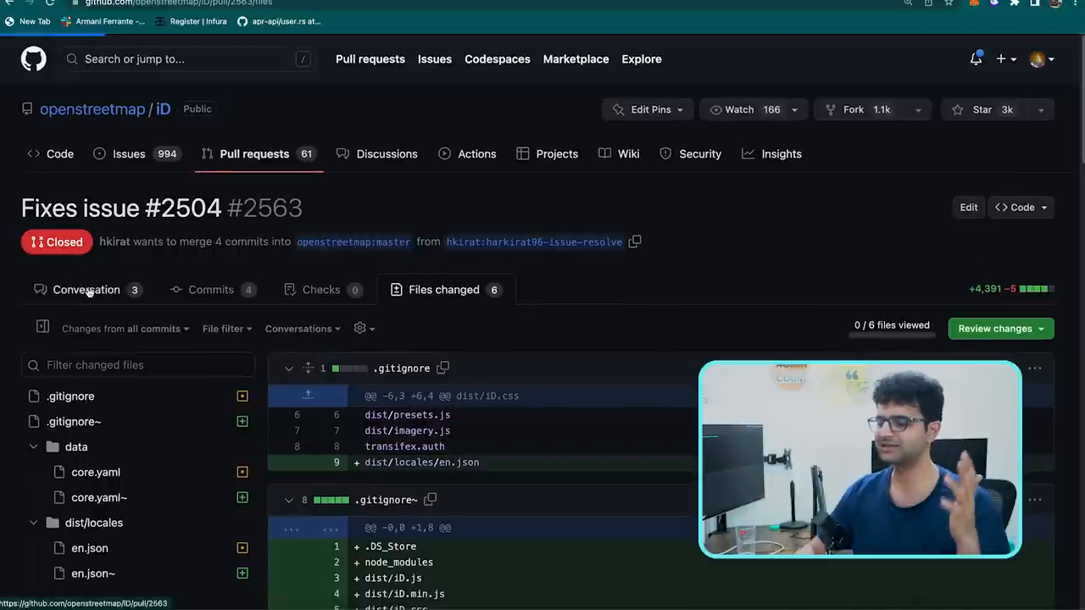
Review the remaining changed-file diffs of pull request #2563 from the top
left_click(85, 289)
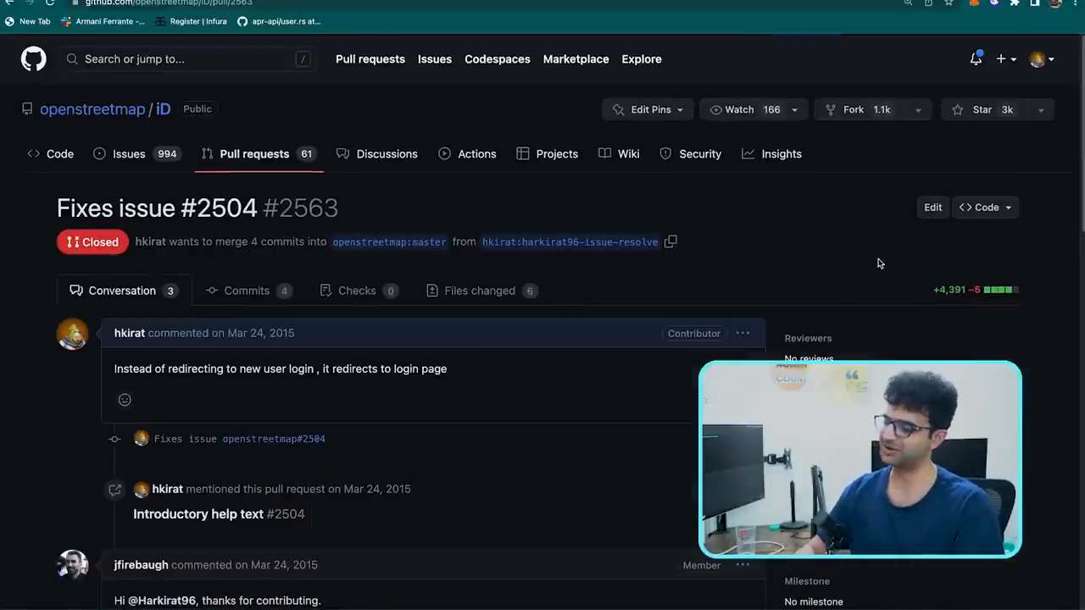
left_click(479, 292)
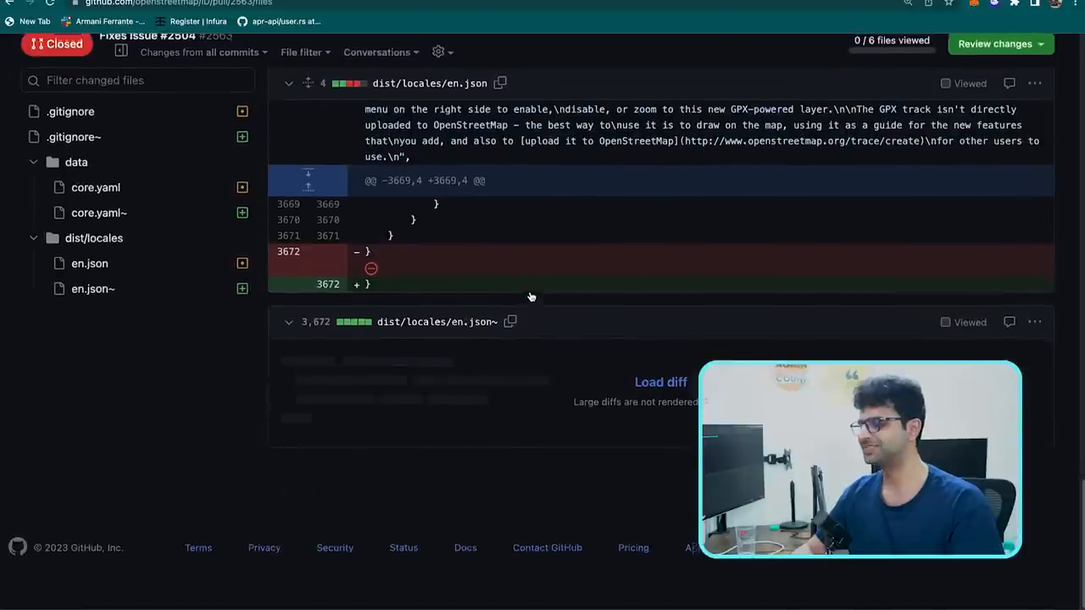
scroll("down", 3)
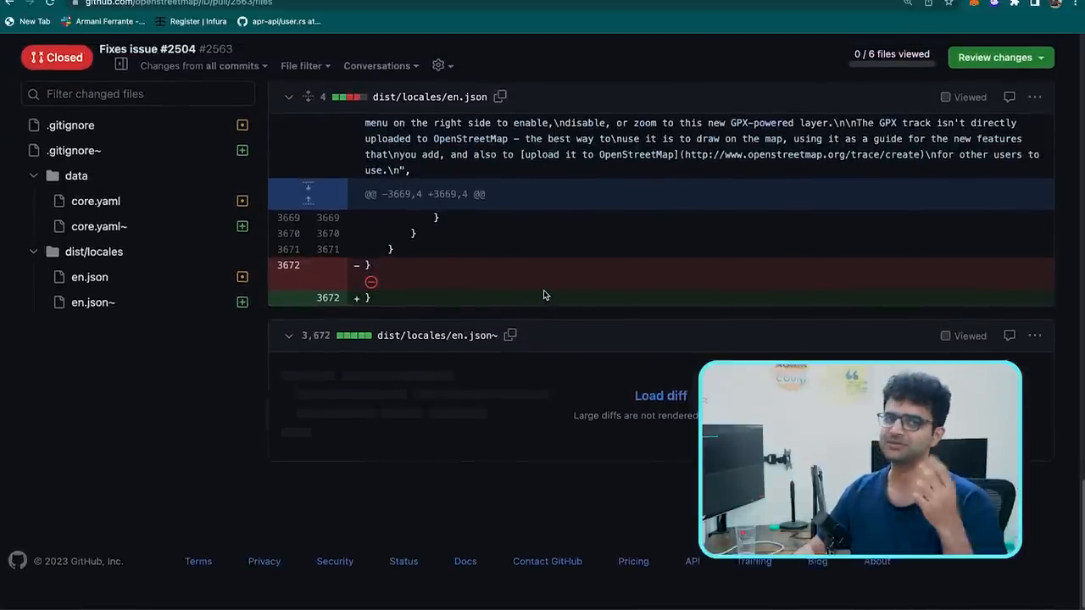
scroll("down", 3)
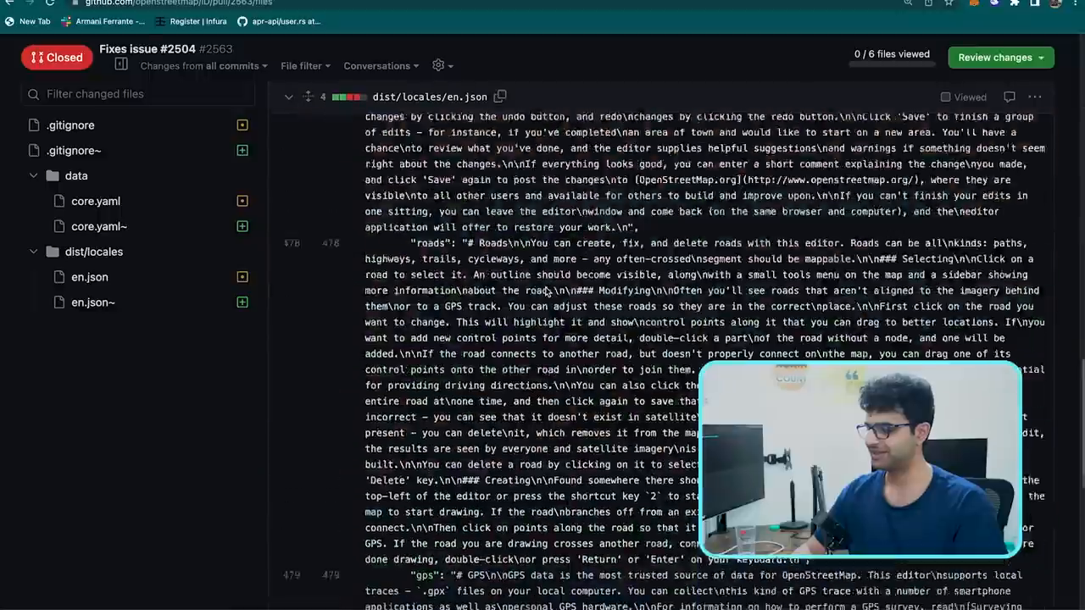
scroll("down", 3)
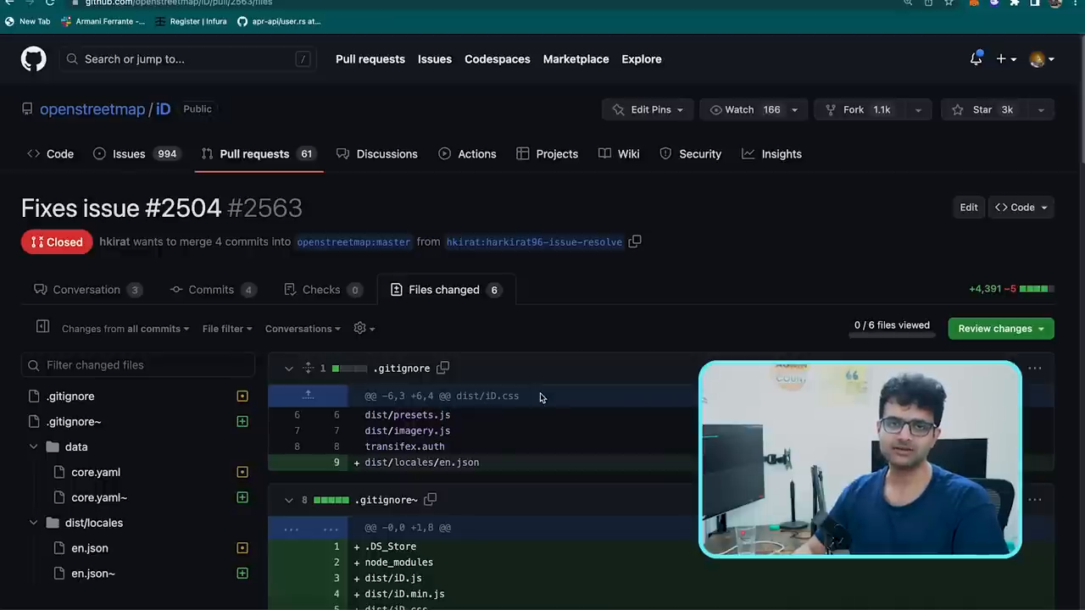
scroll("down", 3)
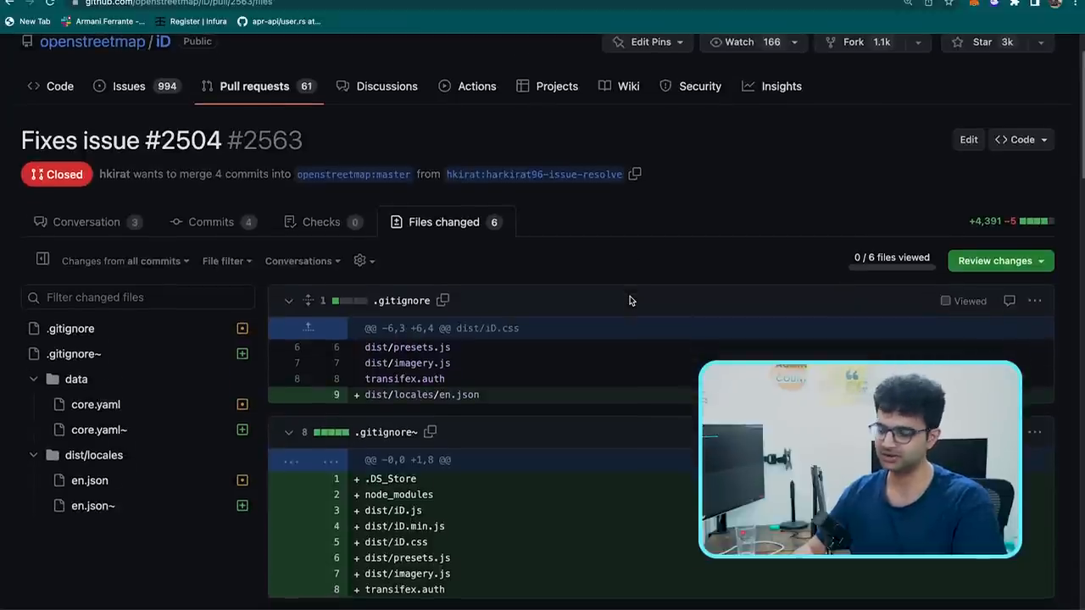
scroll("down", 3)
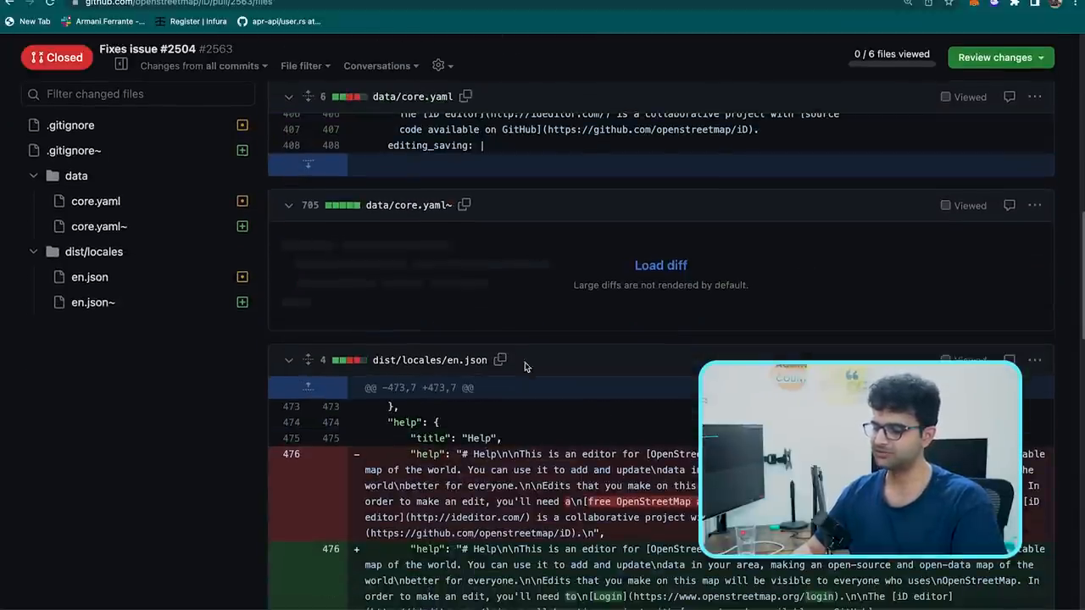
scroll("down", 3)
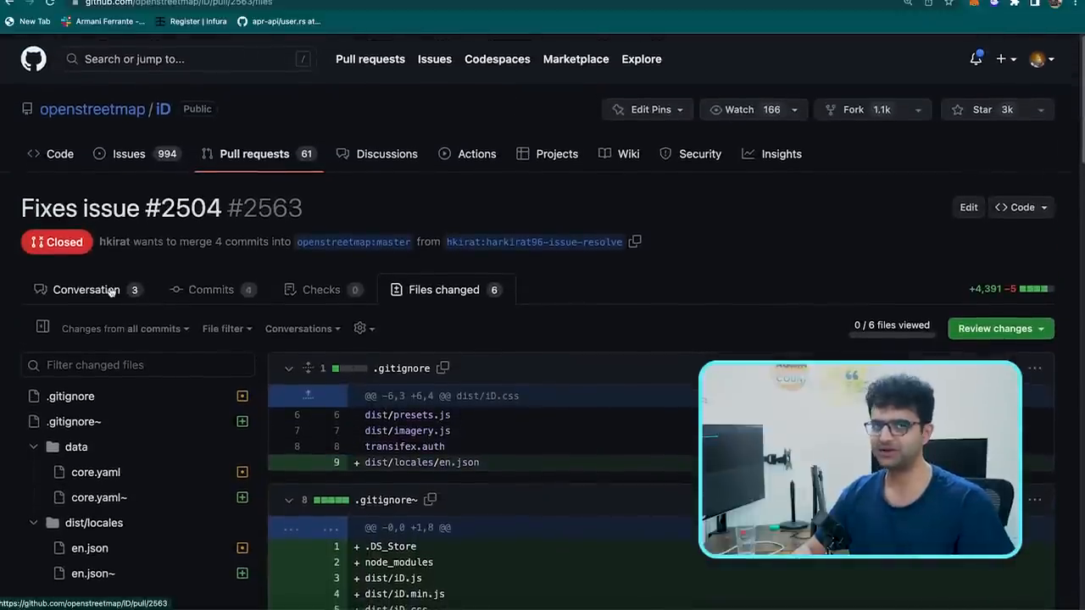
Read pull request #2563's full conversation and closure, ending back on #2567's core.yaml diff
left_click(85, 288)
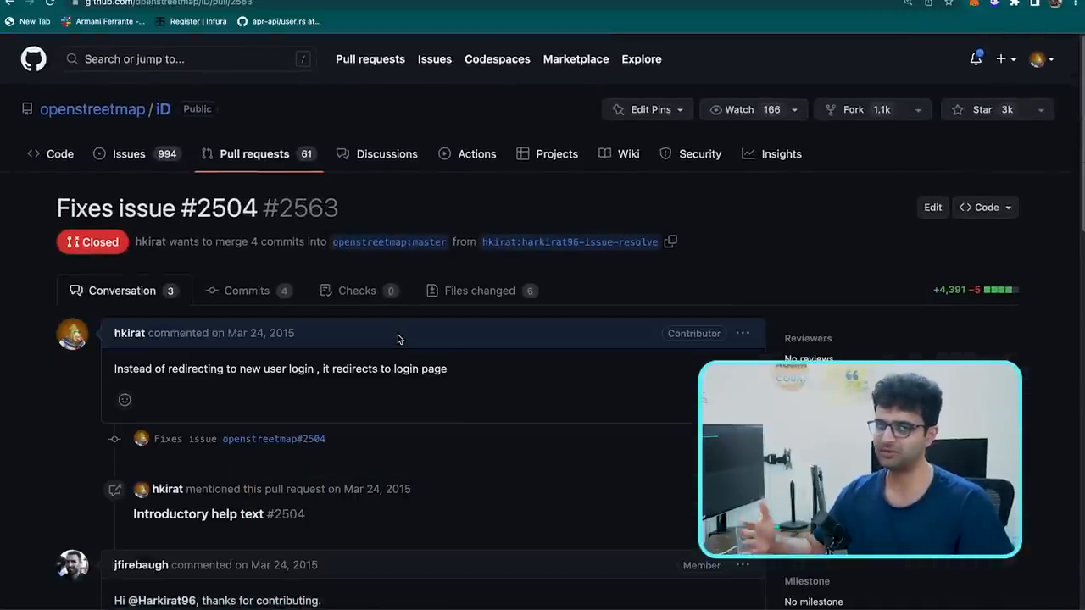
scroll("down", 3)
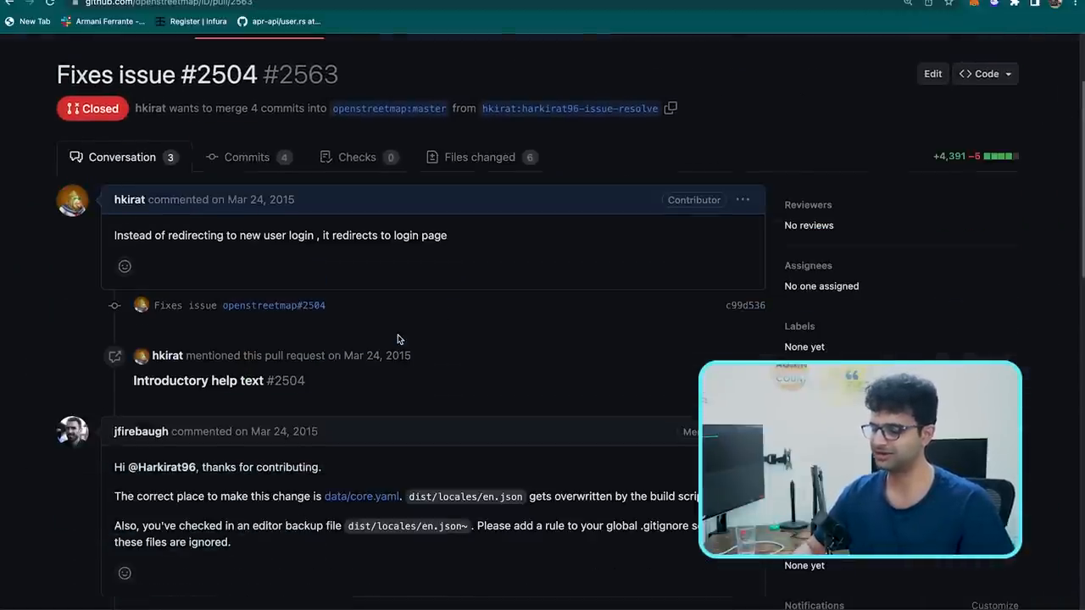
scroll("down", 3)
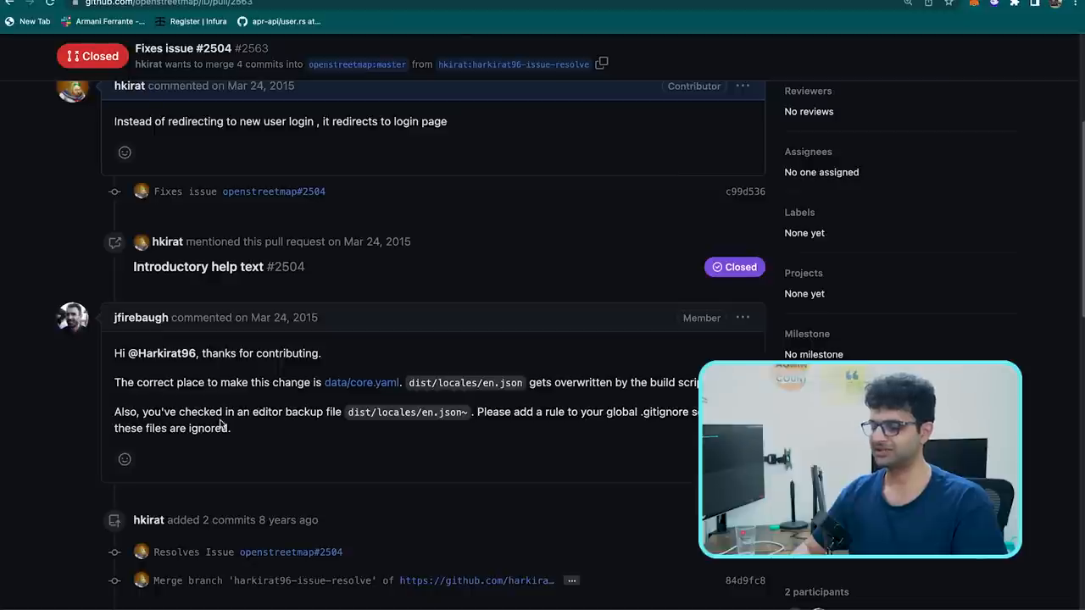
mouse_move(413, 438)
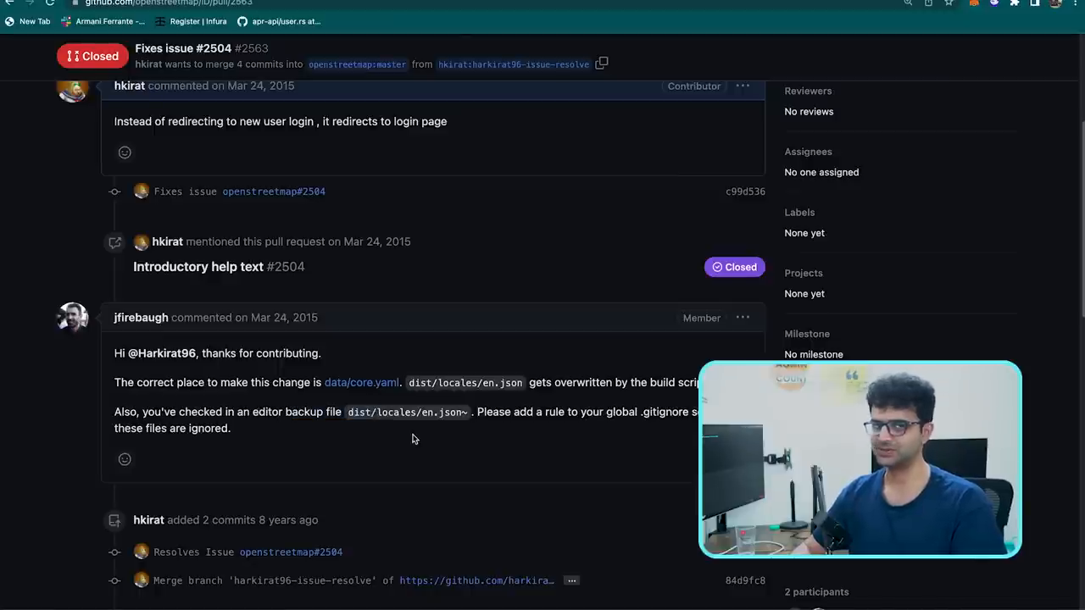
scroll("down", 3)
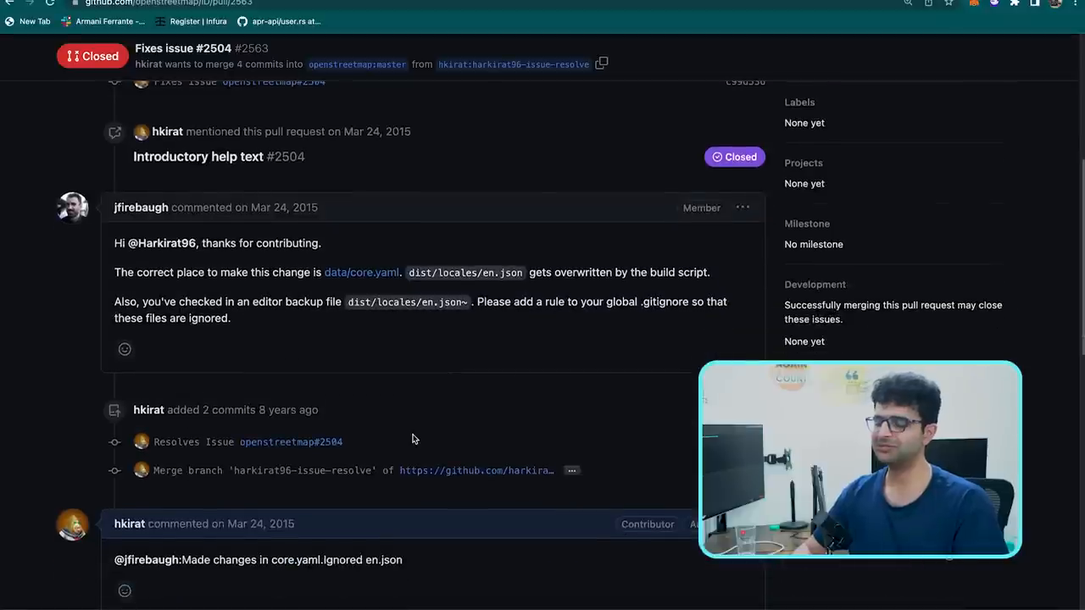
scroll("down", 3)
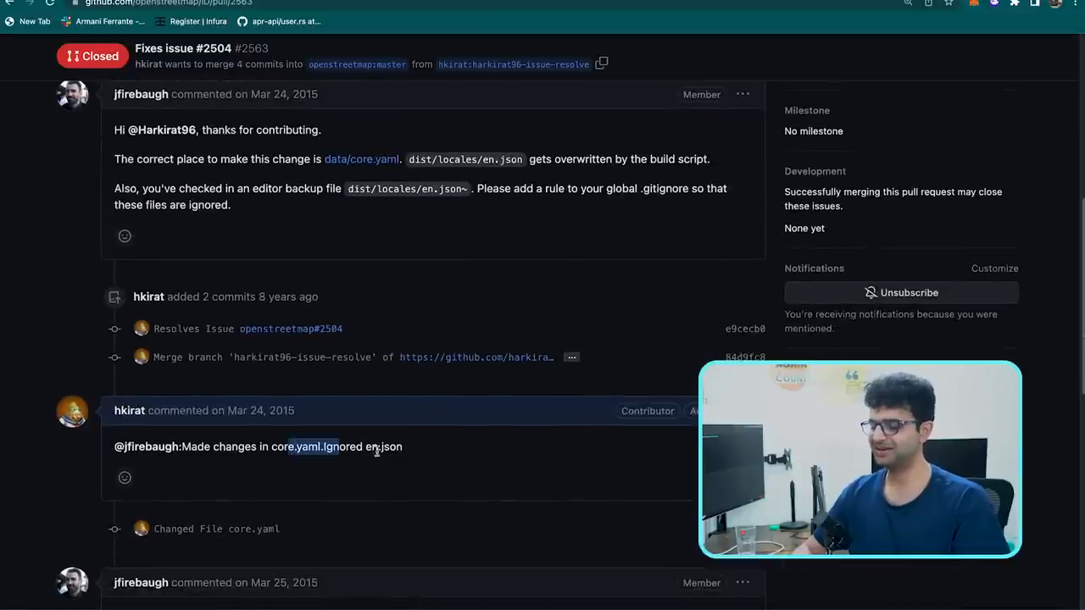
scroll("down", 3)
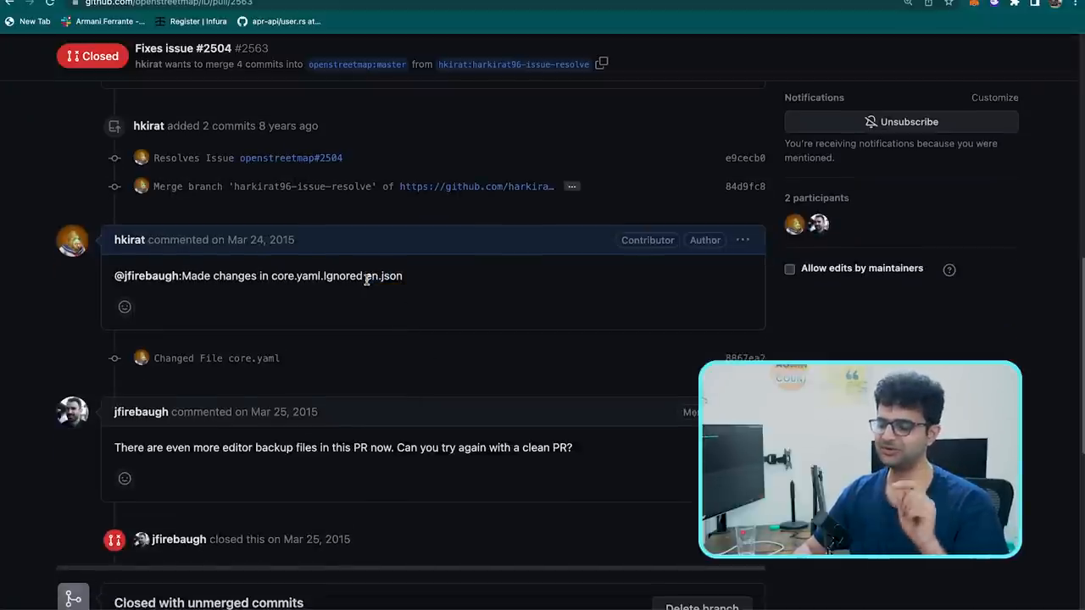
scroll("down", 3)
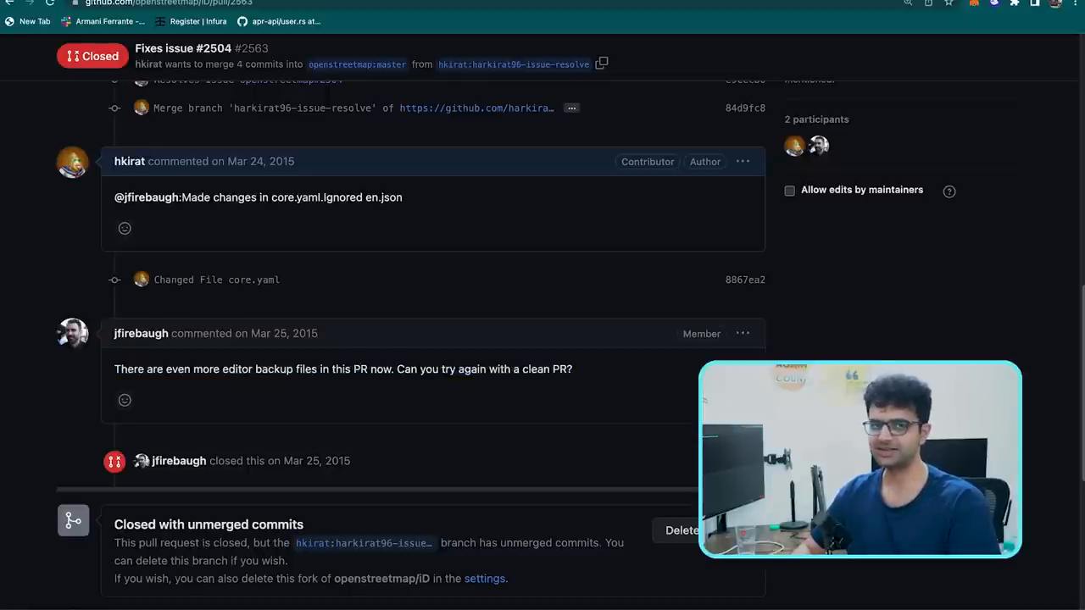
scroll("down", 3)
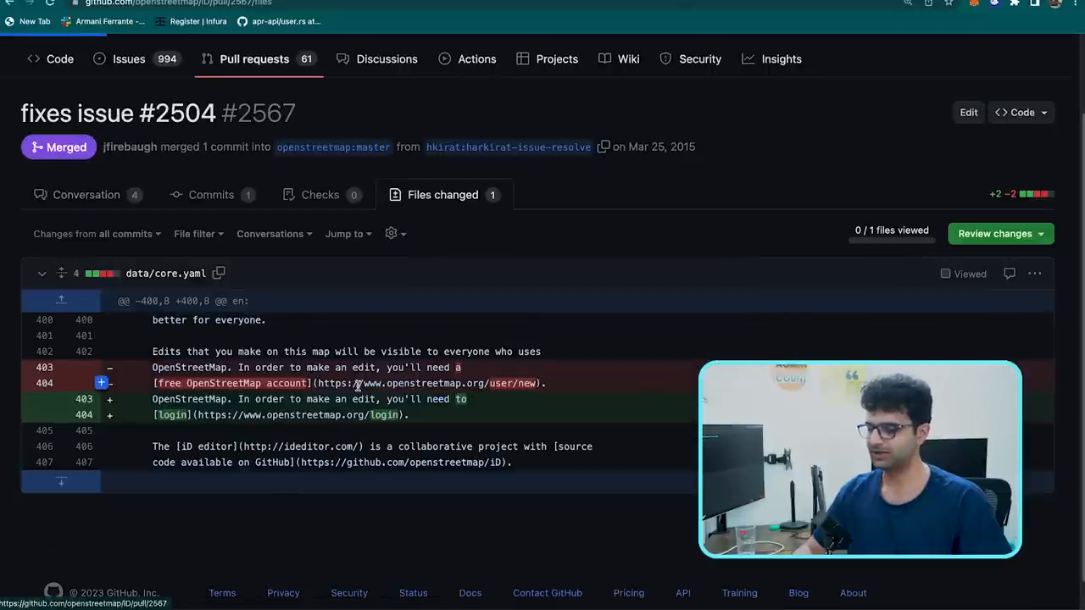
left_click(85, 193)
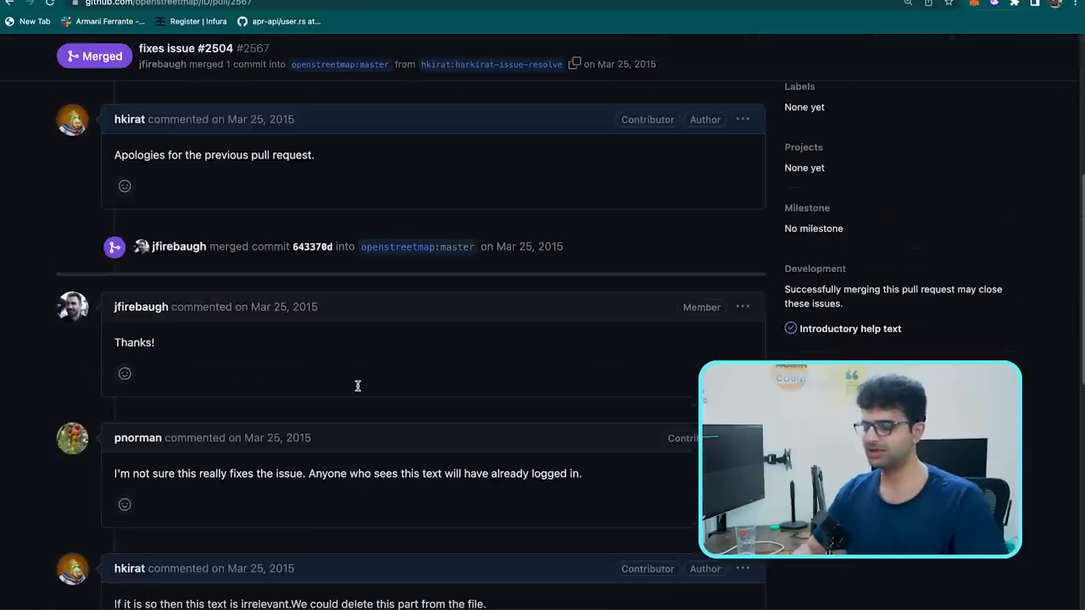
scroll("down", 3)
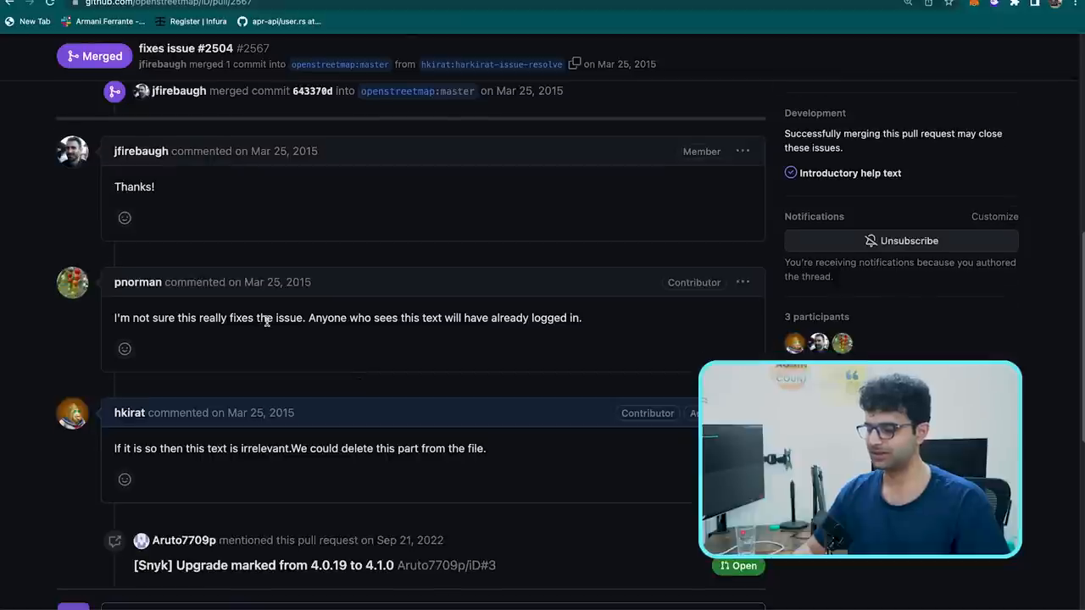
mouse_move(309, 334)
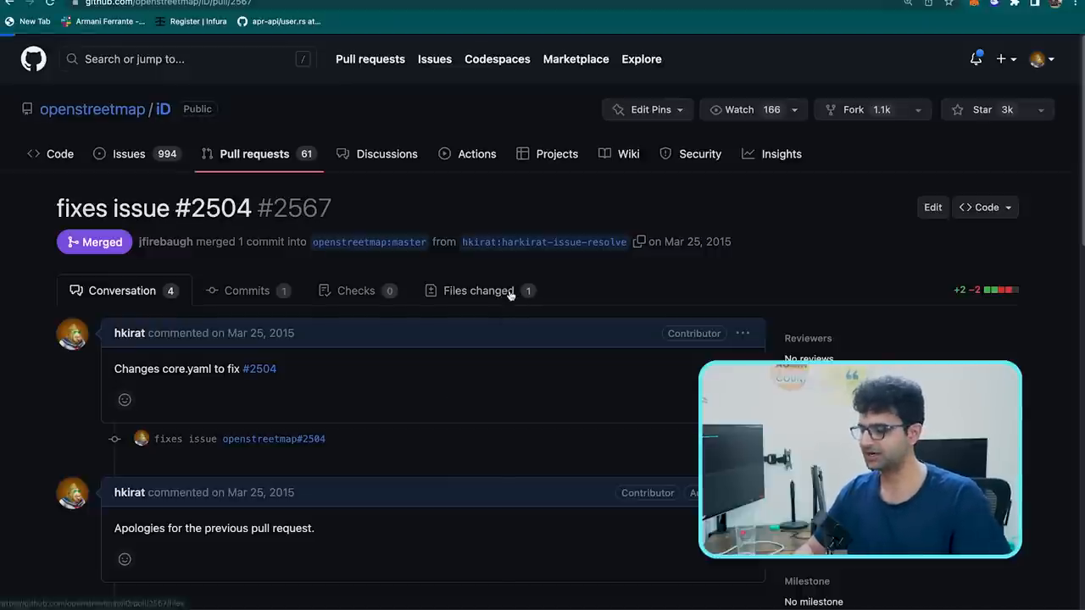
left_click(479, 291)
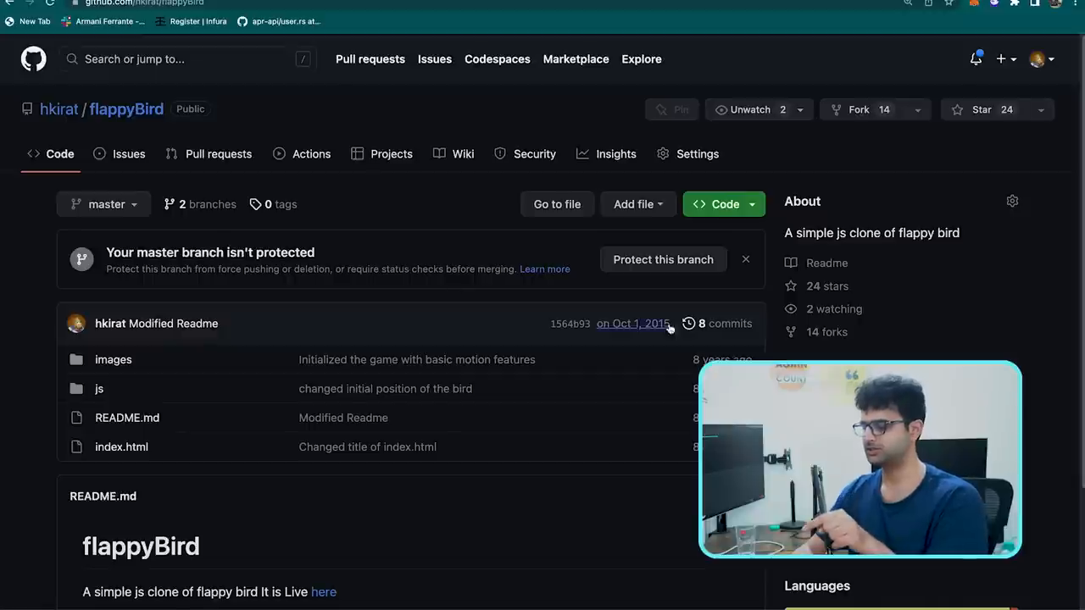
mouse_move(633, 326)
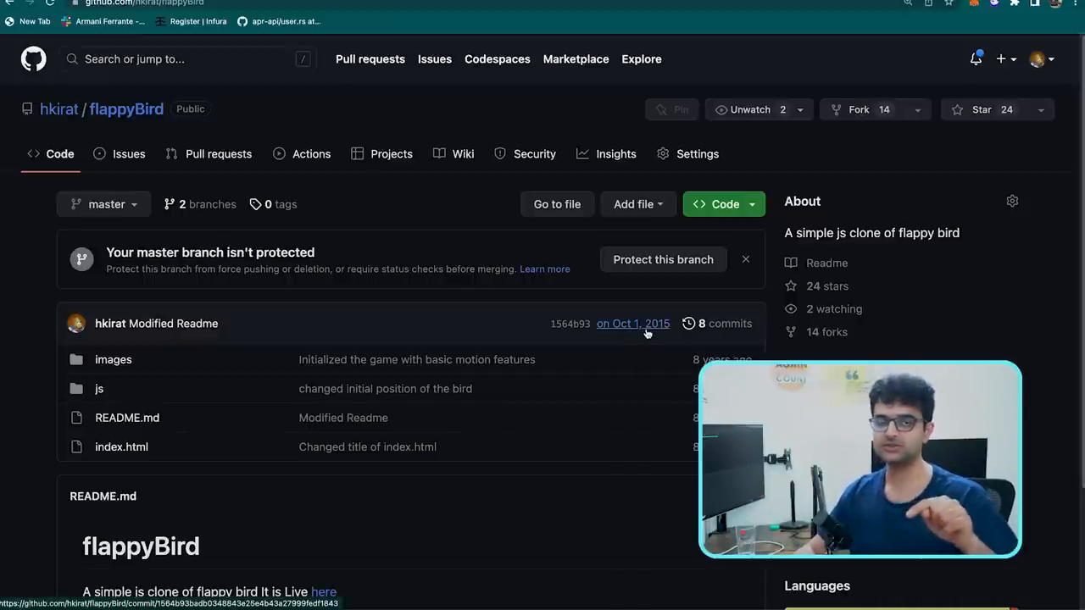
mouse_move(633, 324)
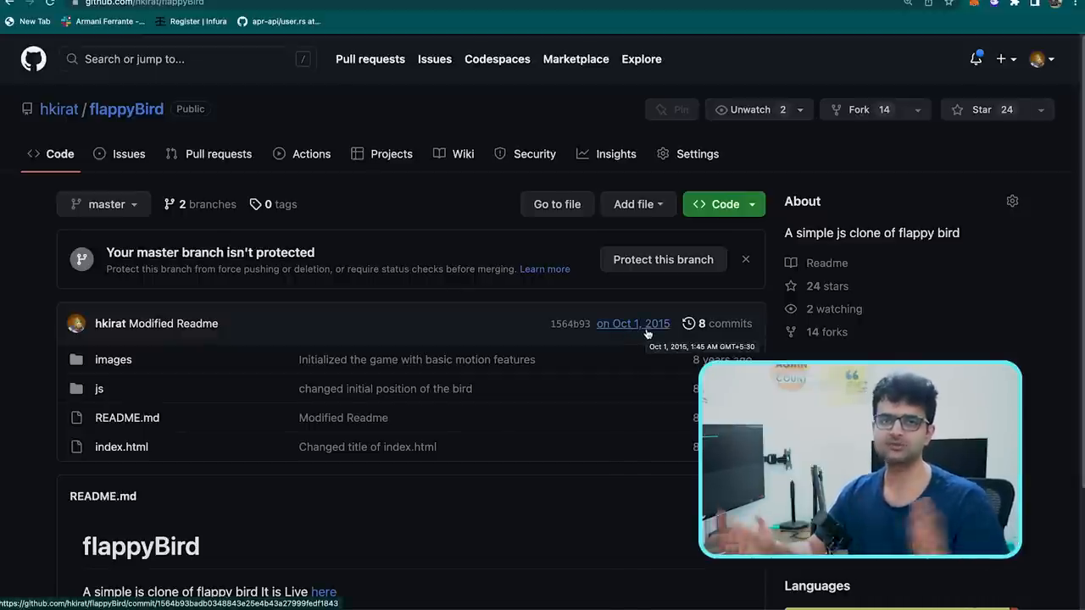
mouse_move(384, 178)
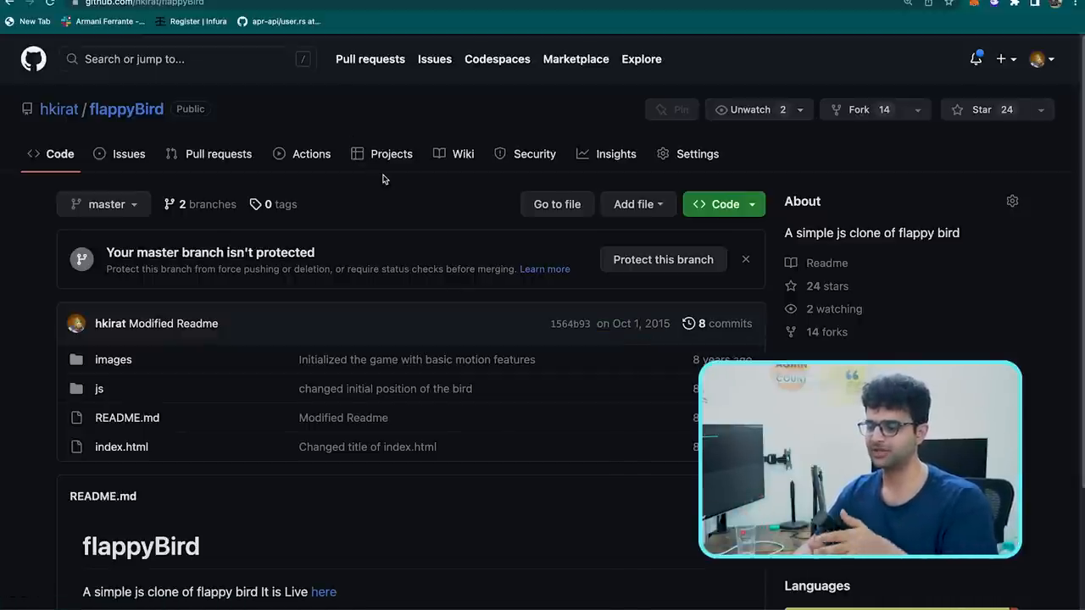
mouse_move(253, 58)
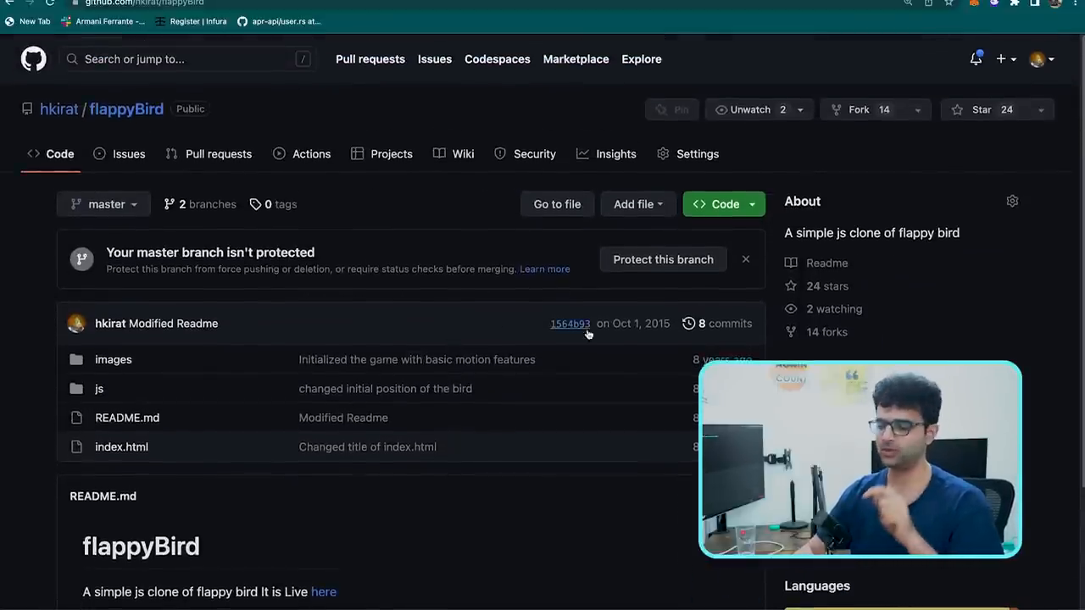
mouse_move(508, 309)
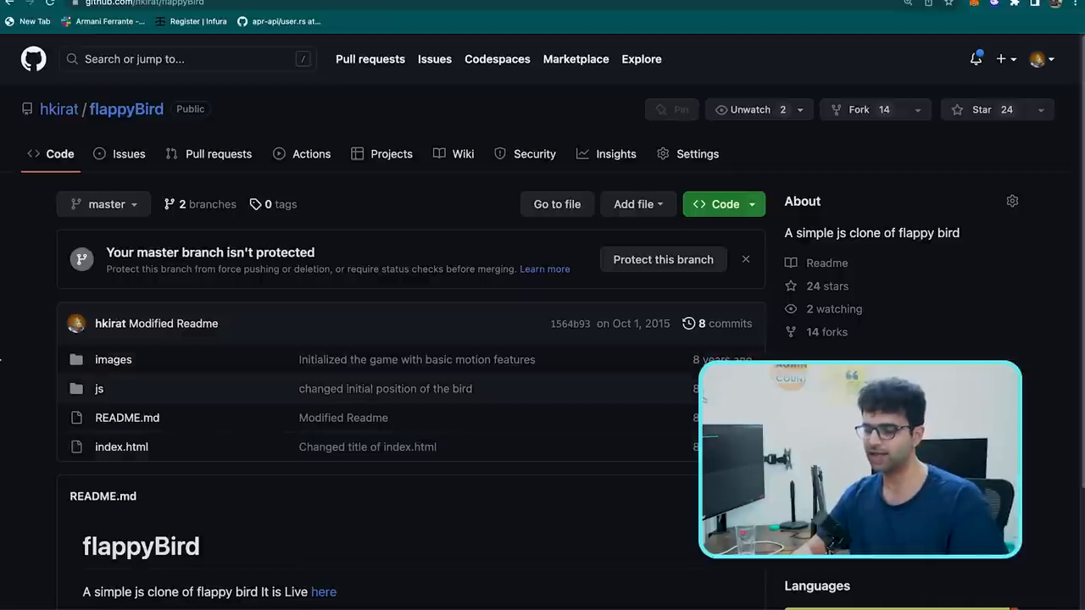
mouse_move(18, 364)
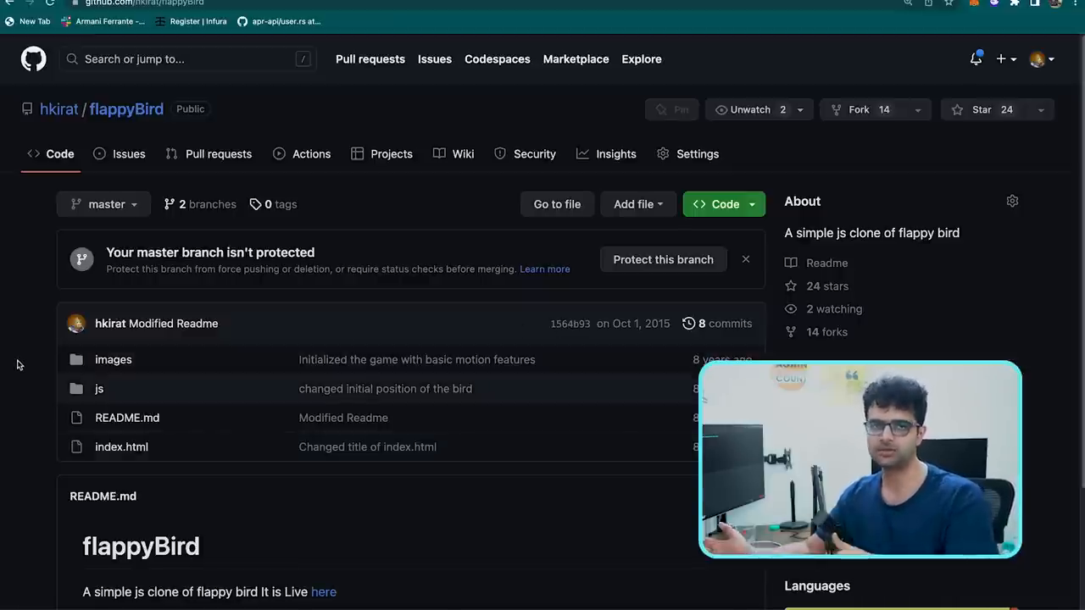
Scroll to the flappyBird README and follow its 'here' link to the live game
scroll("down", 3)
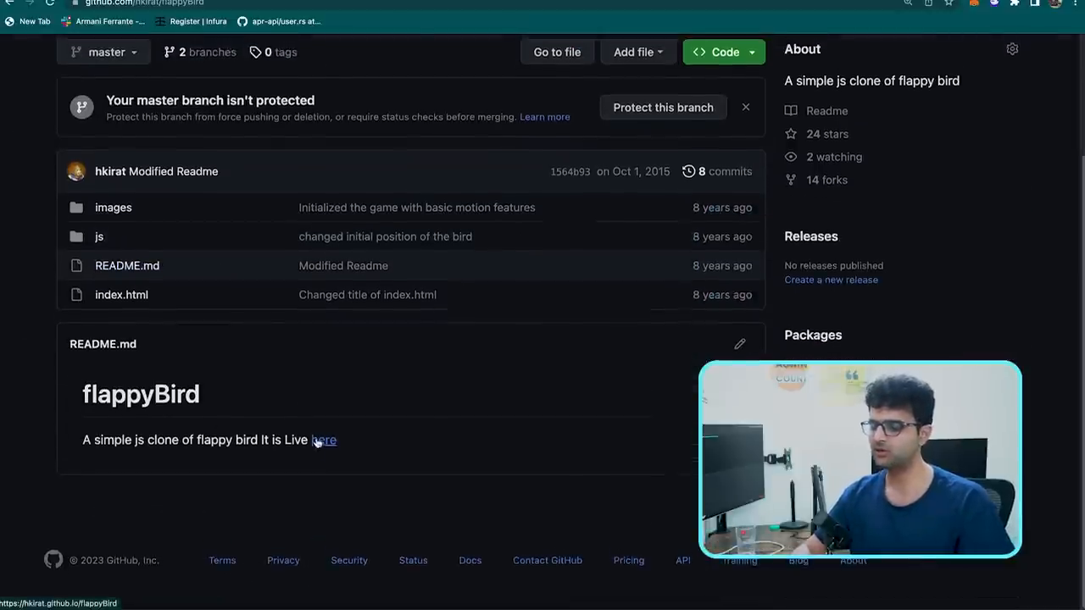
left_click(322, 441)
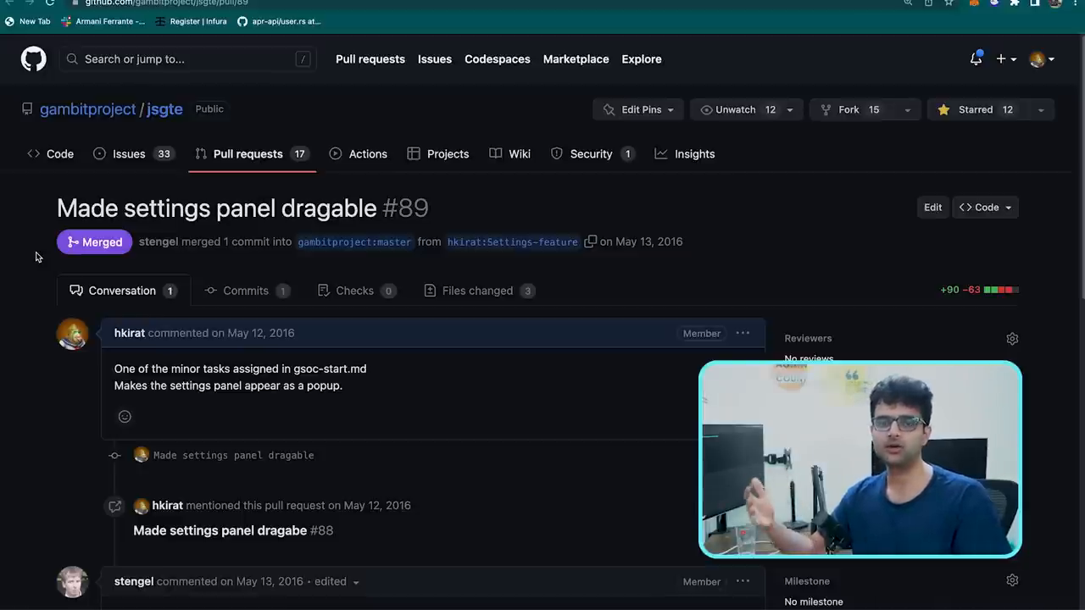
Scroll through pull request #72's before/after multiaction-line images
scroll("down", 3)
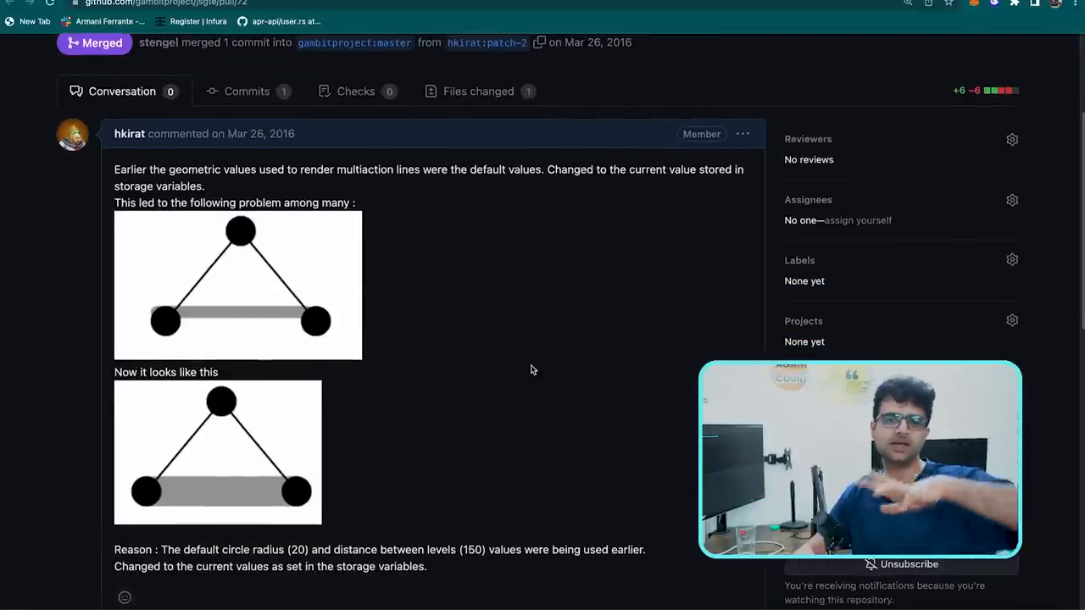
mouse_move(509, 407)
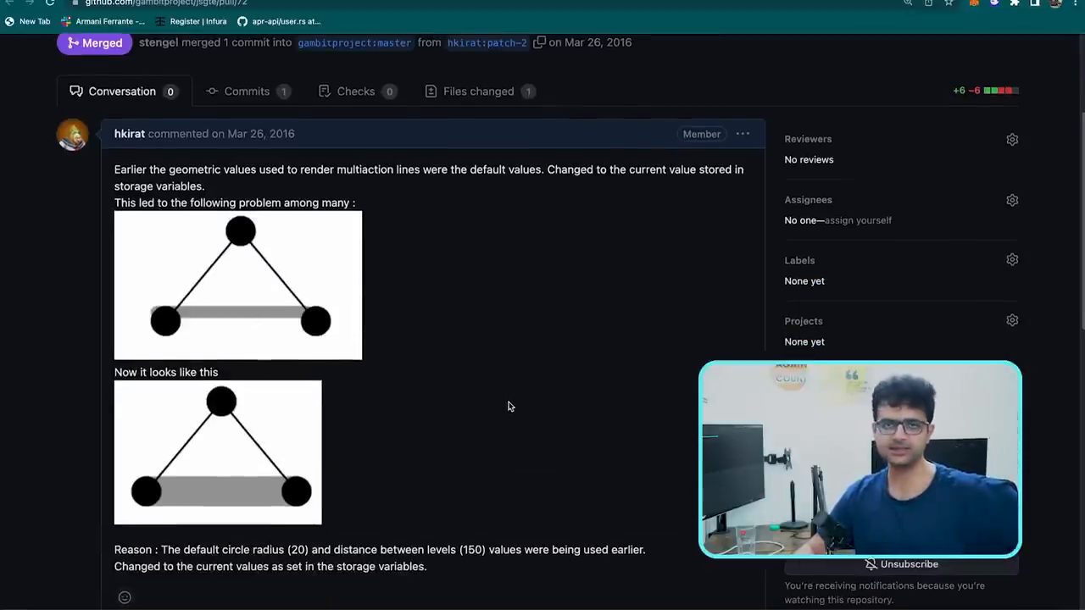
mouse_move(322, 366)
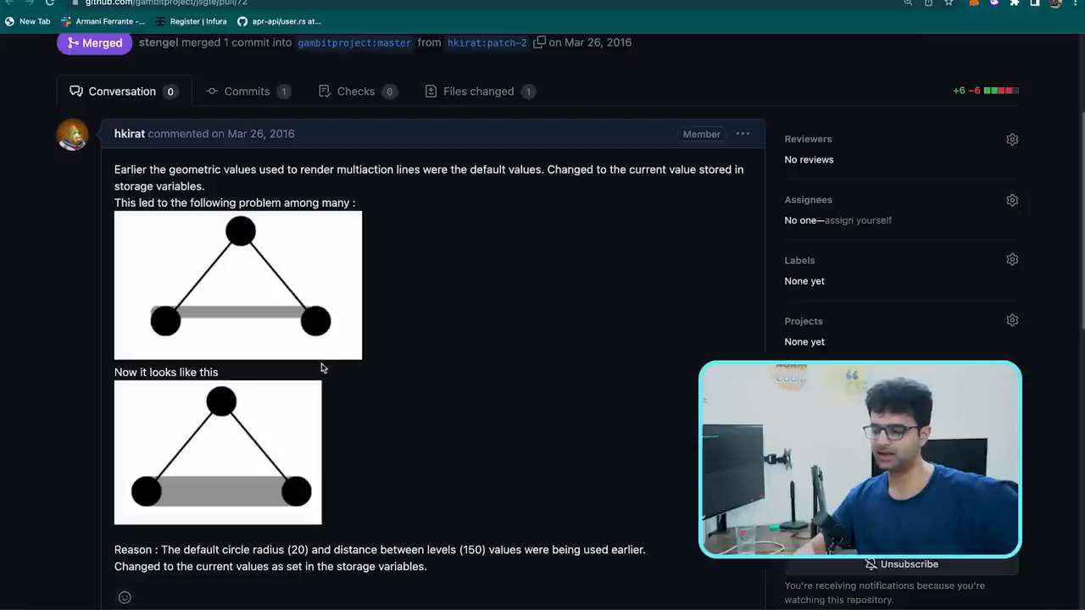
mouse_move(154, 485)
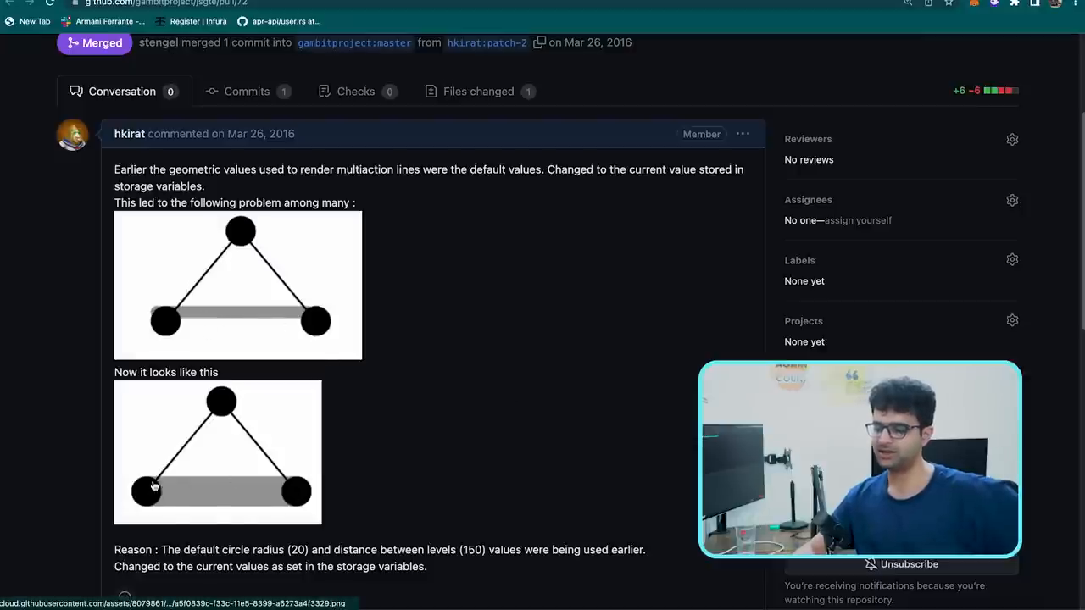
mouse_move(166, 317)
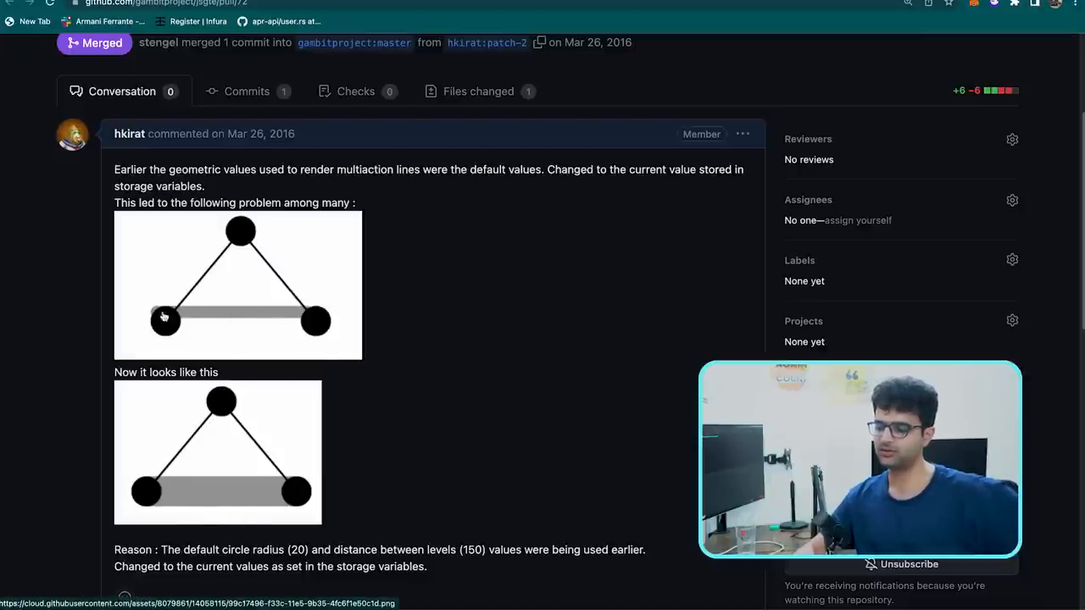
mouse_move(390, 444)
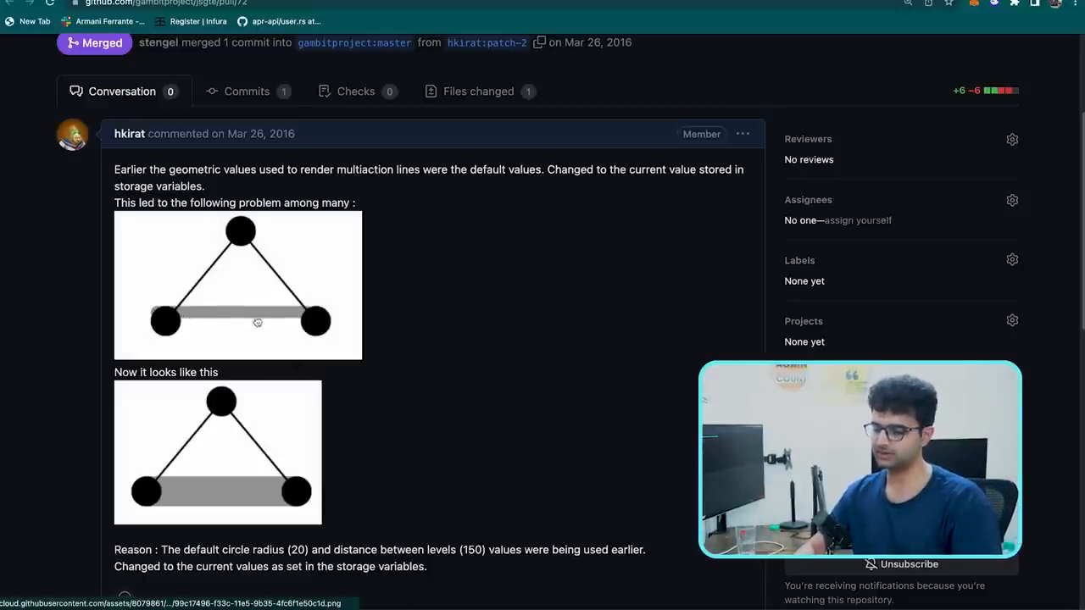
mouse_move(313, 327)
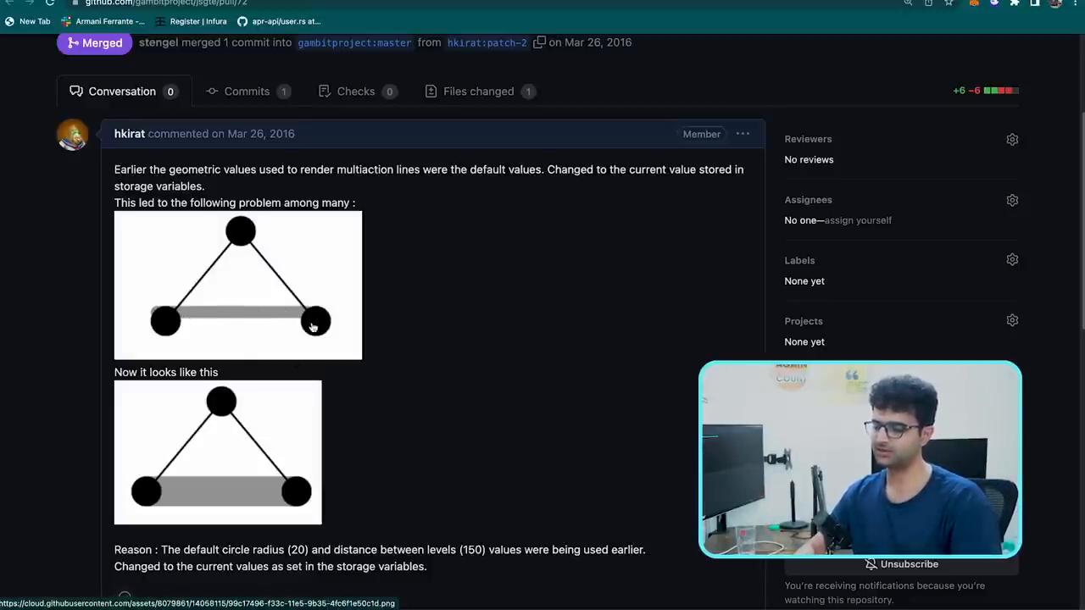
mouse_move(520, 378)
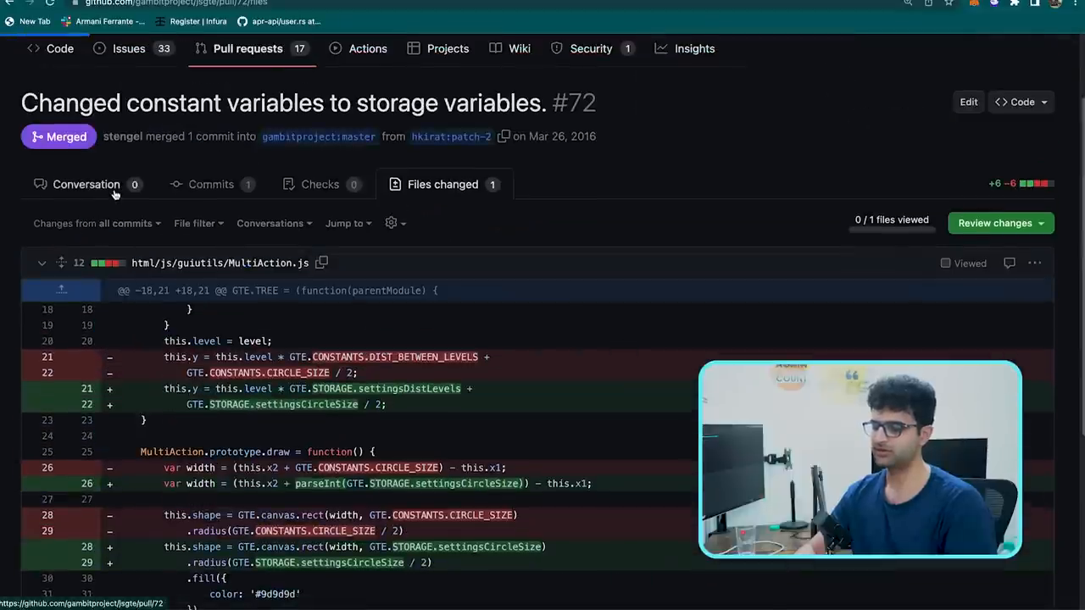
From the jsgte pull requests list, show the Undo/Redo Feature #96 changed files
left_click(85, 183)
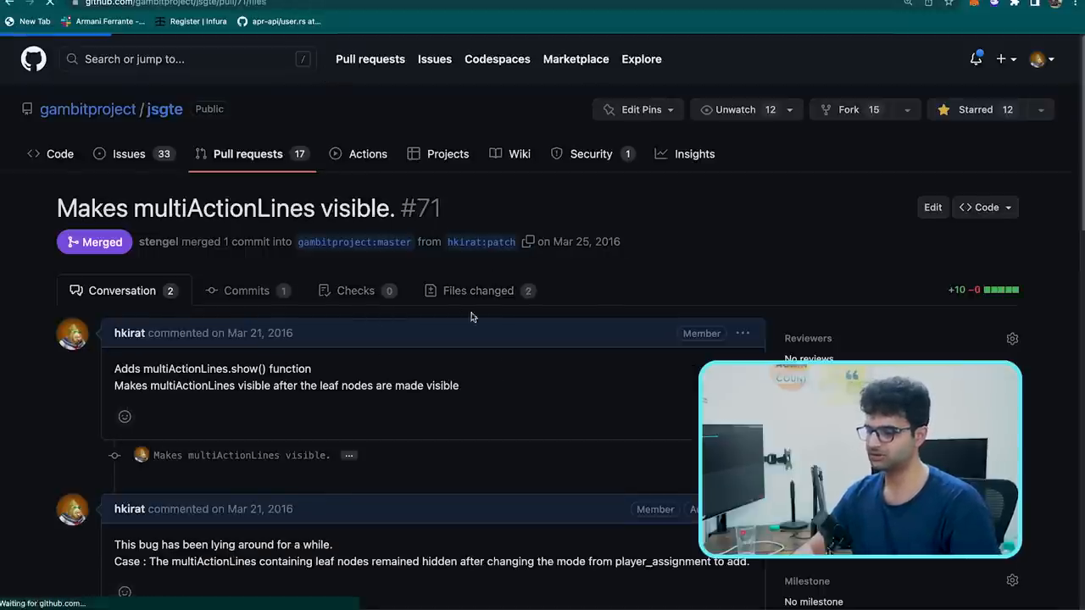
left_click(478, 290)
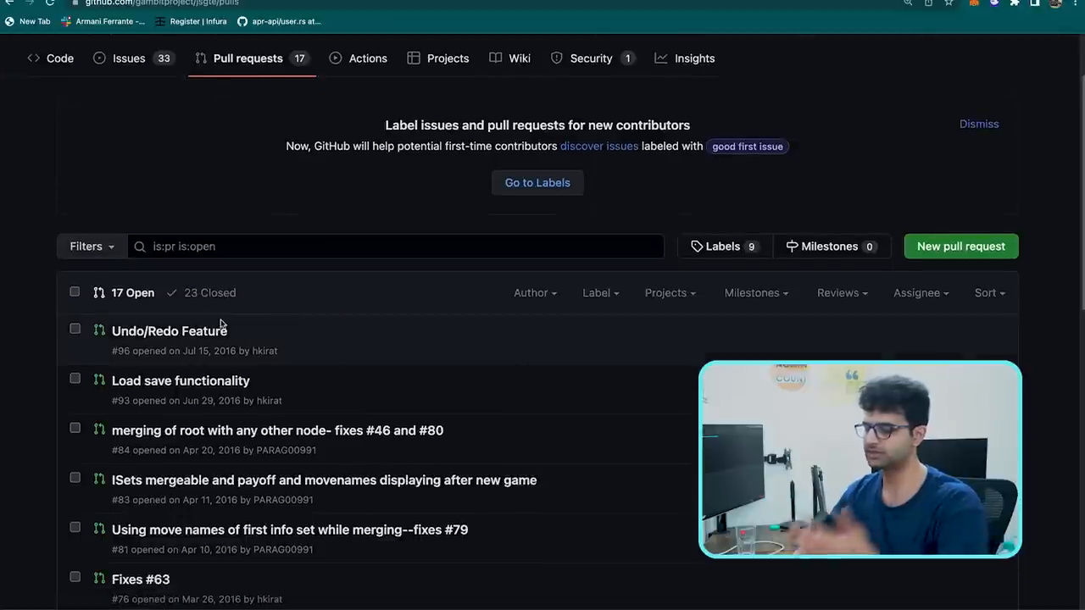
left_click(170, 331)
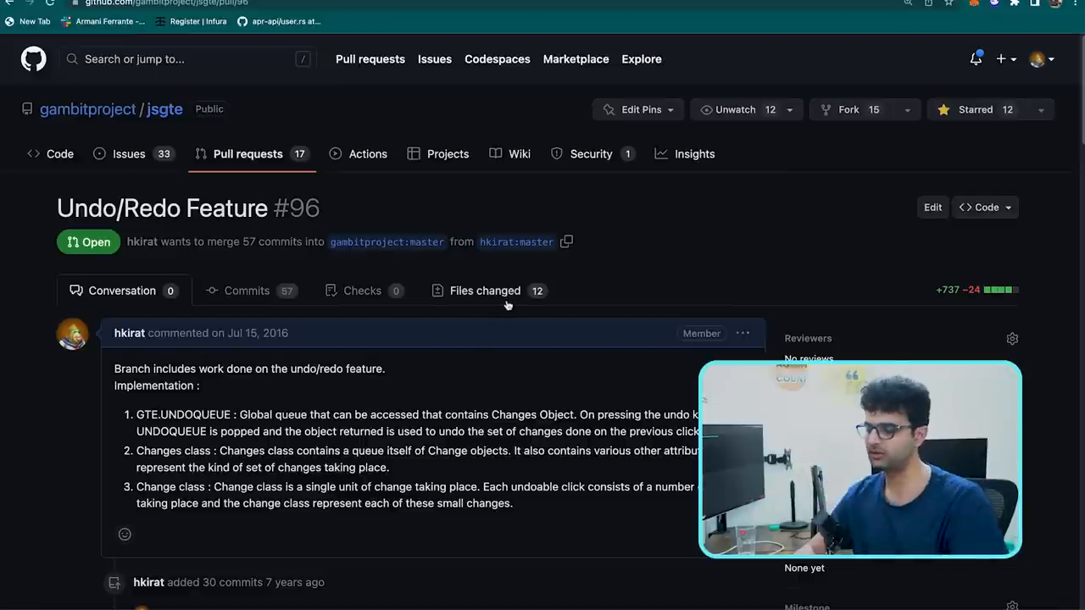
left_click(485, 292)
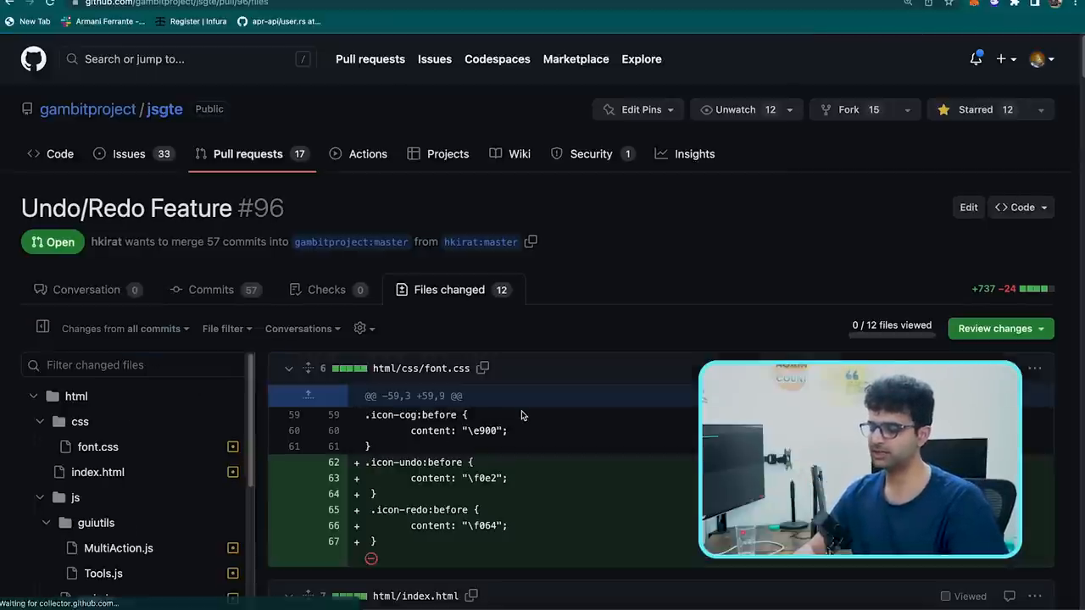
Scroll through #96's diffs, including the new undo and redo buttons in index.html
scroll("down", 3)
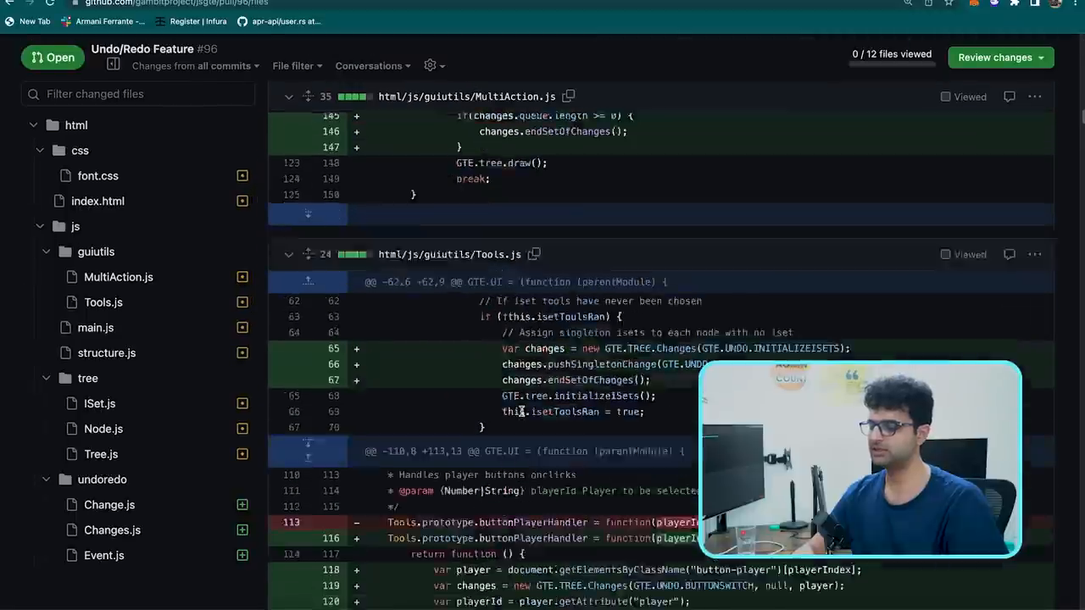
scroll("down", 3)
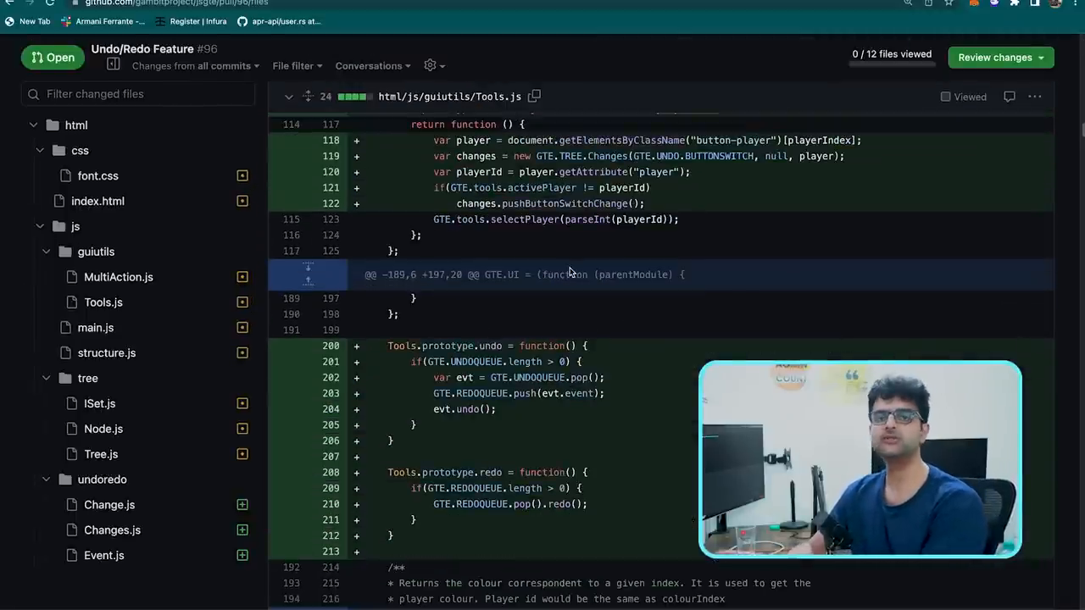
scroll("down", 3)
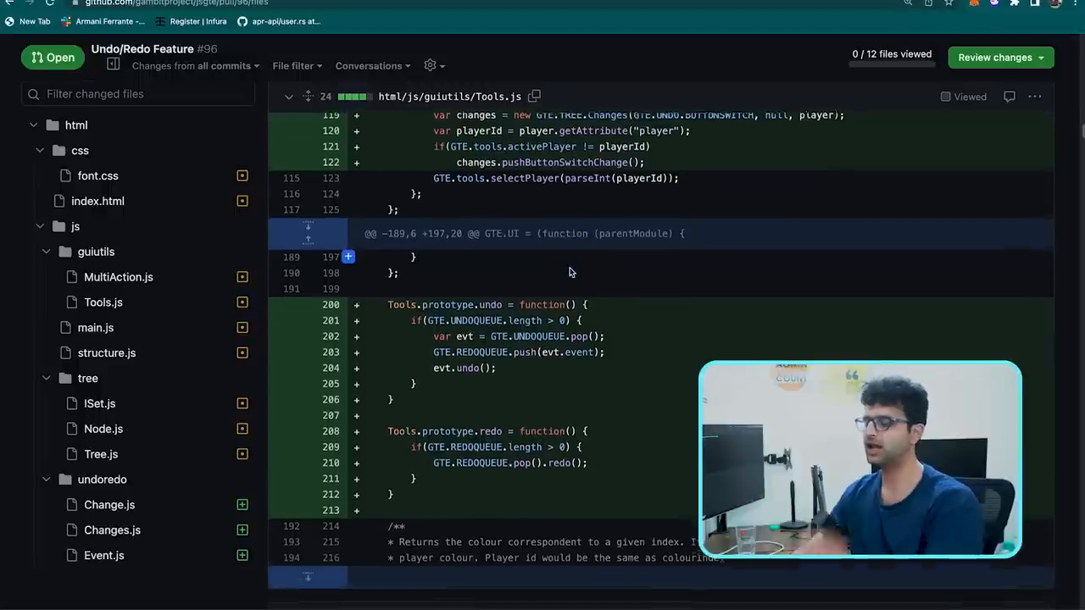
scroll("down", 3)
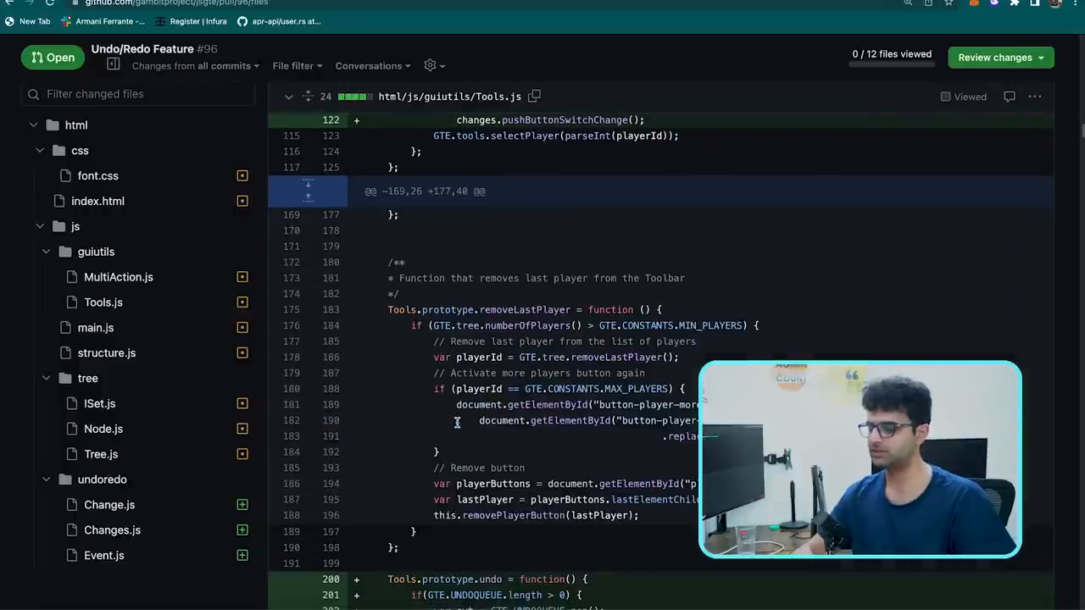
mouse_move(518, 309)
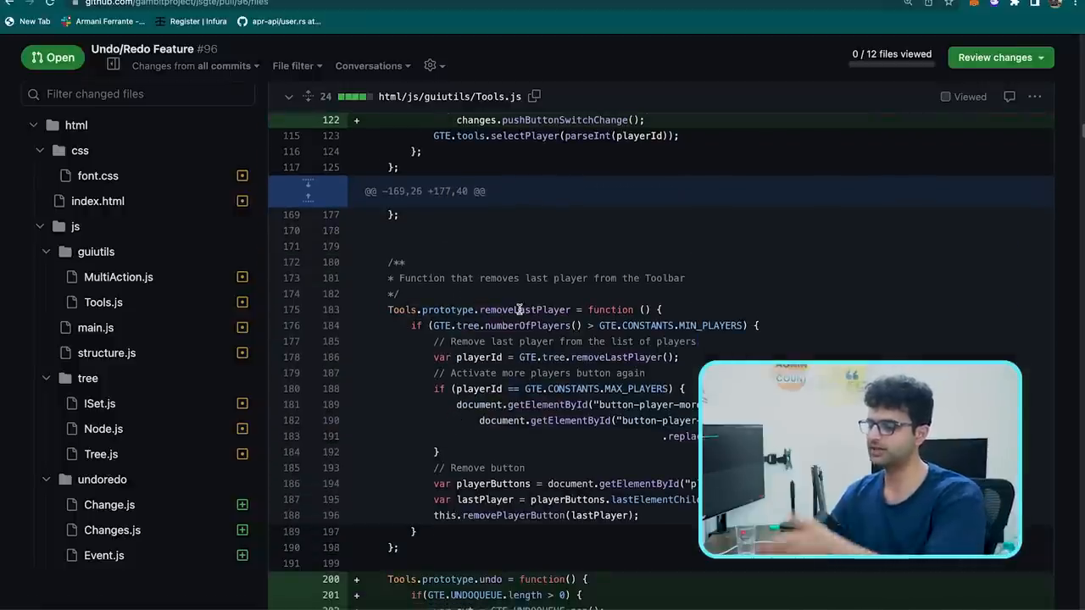
scroll("down", 3)
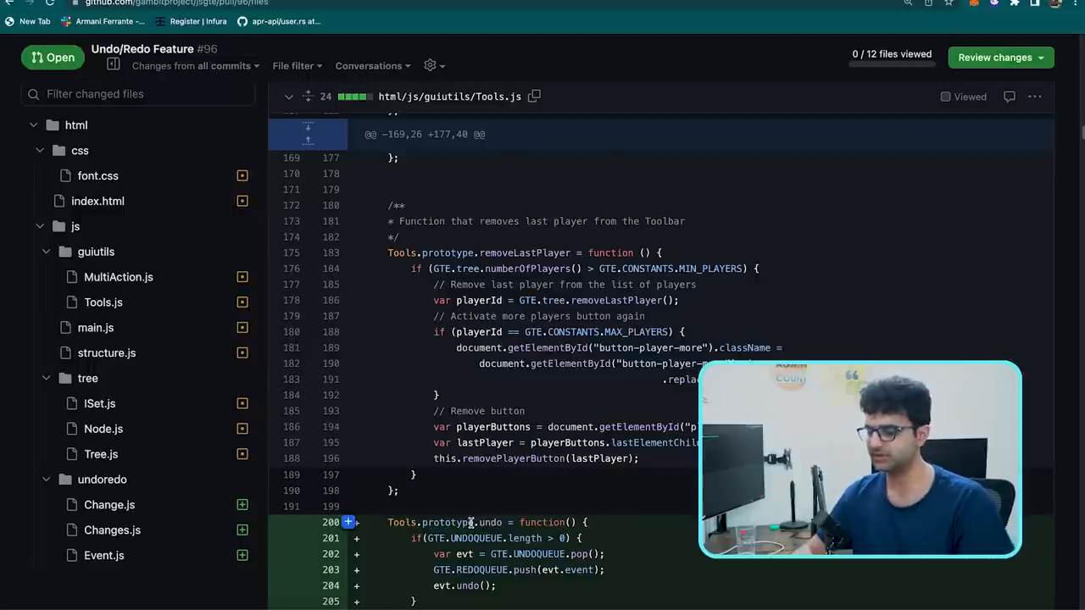
scroll("down", 3)
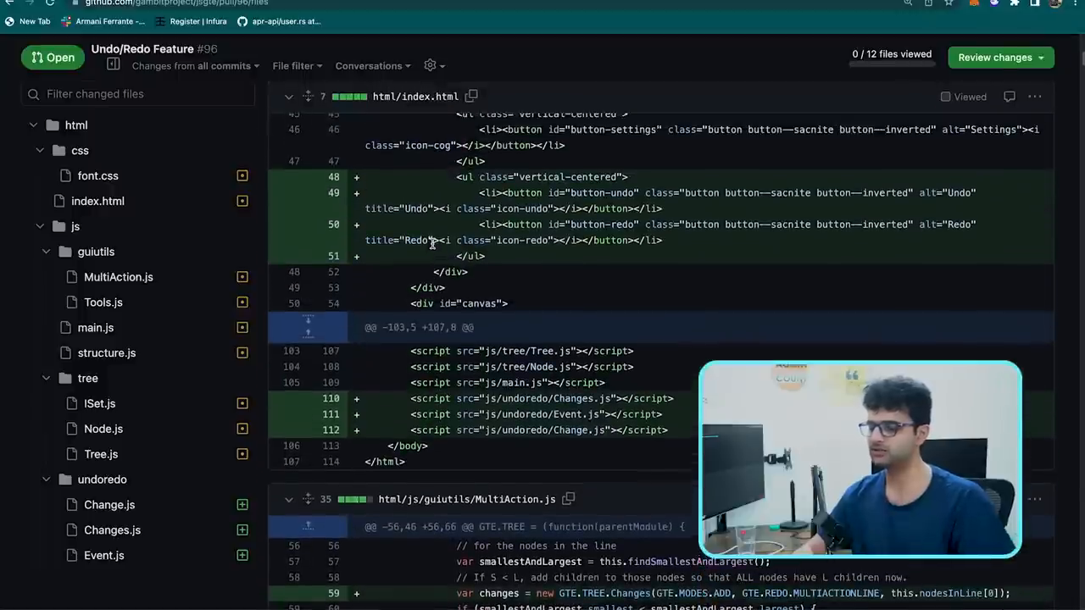
scroll("down", 3)
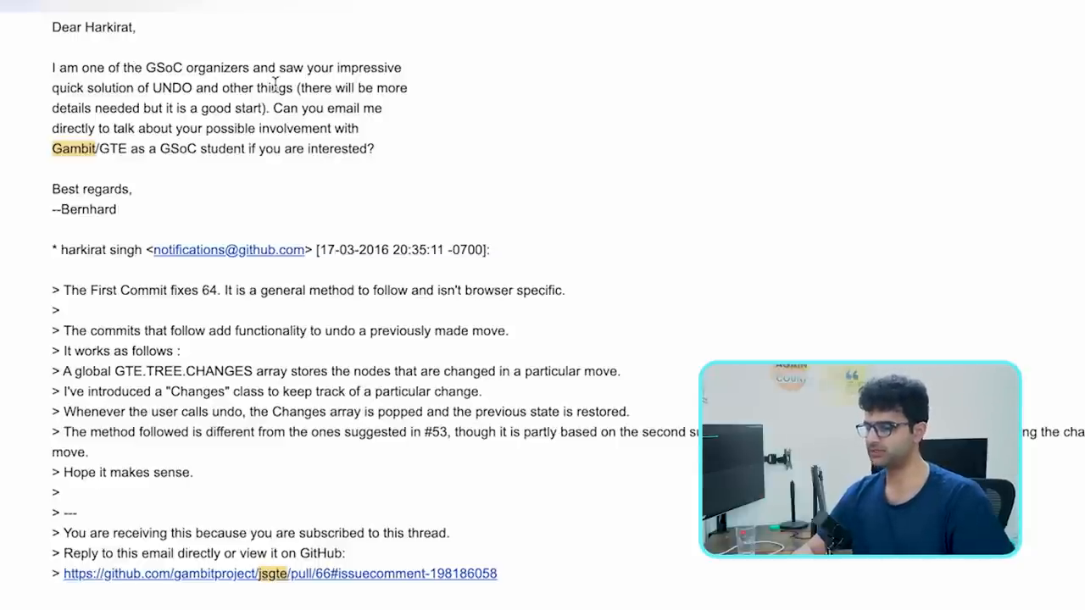
mouse_move(359, 81)
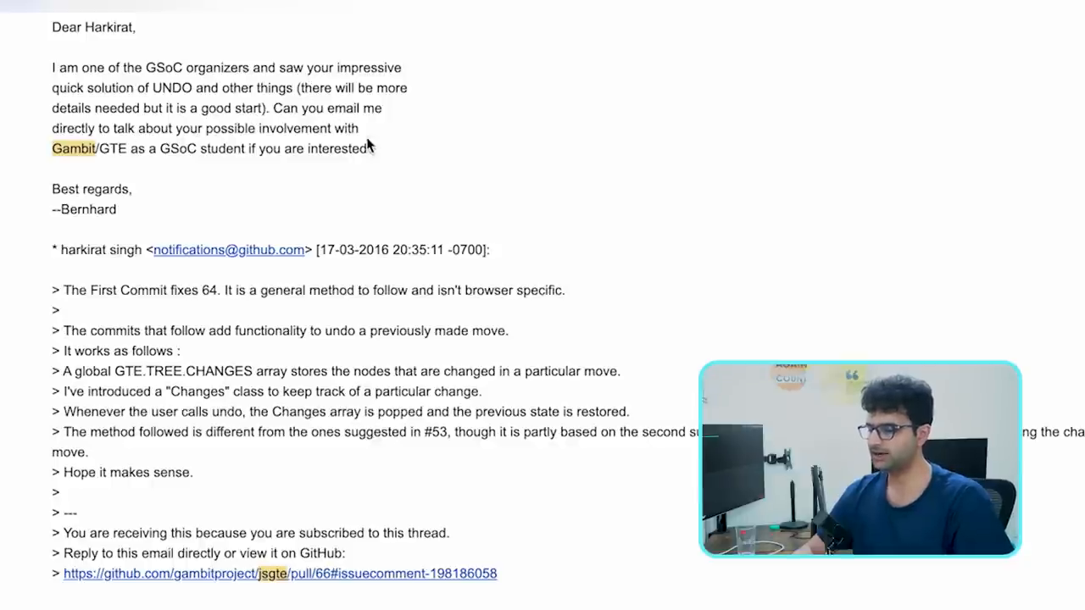
mouse_move(424, 136)
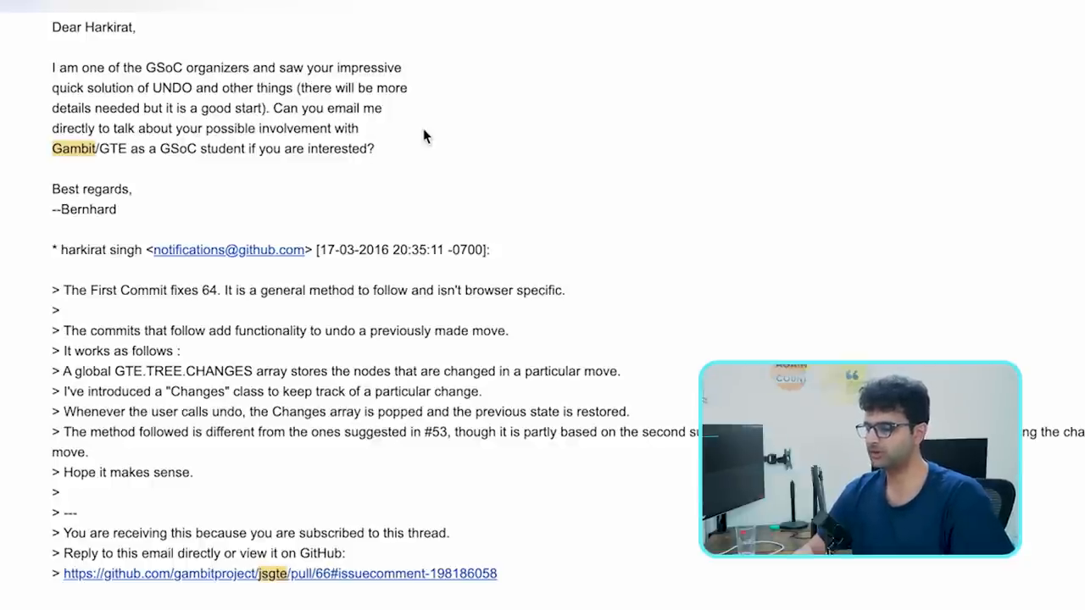
mouse_move(423, 138)
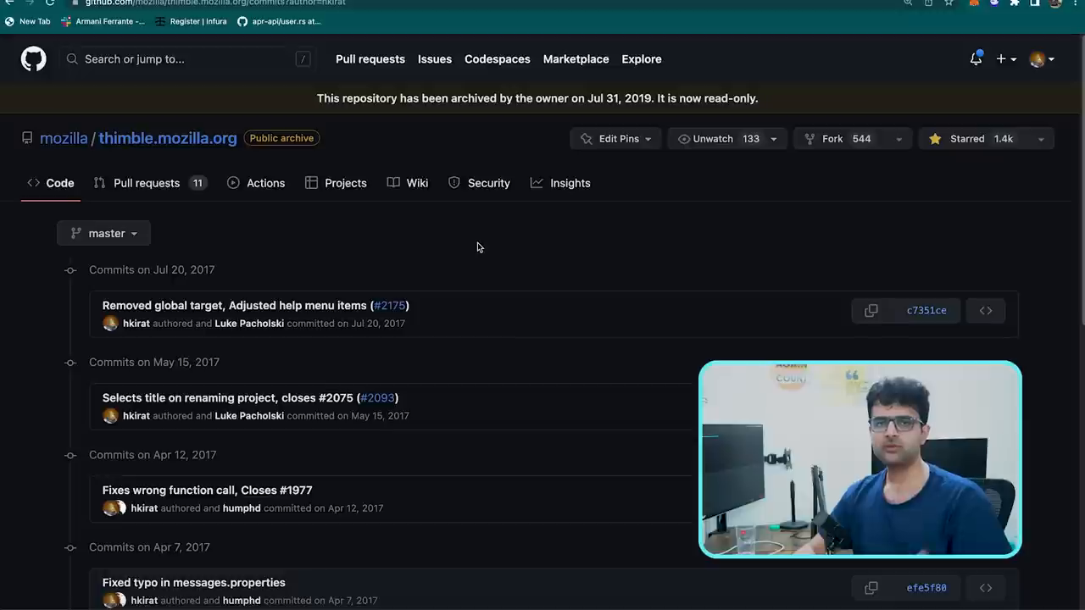
mouse_move(146, 183)
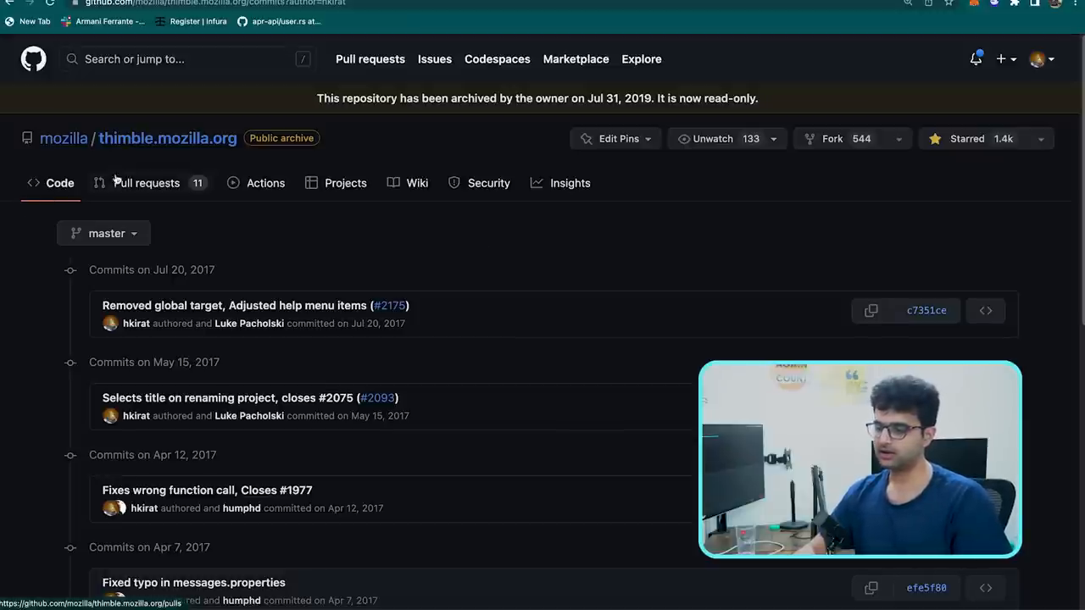
left_click(378, 396)
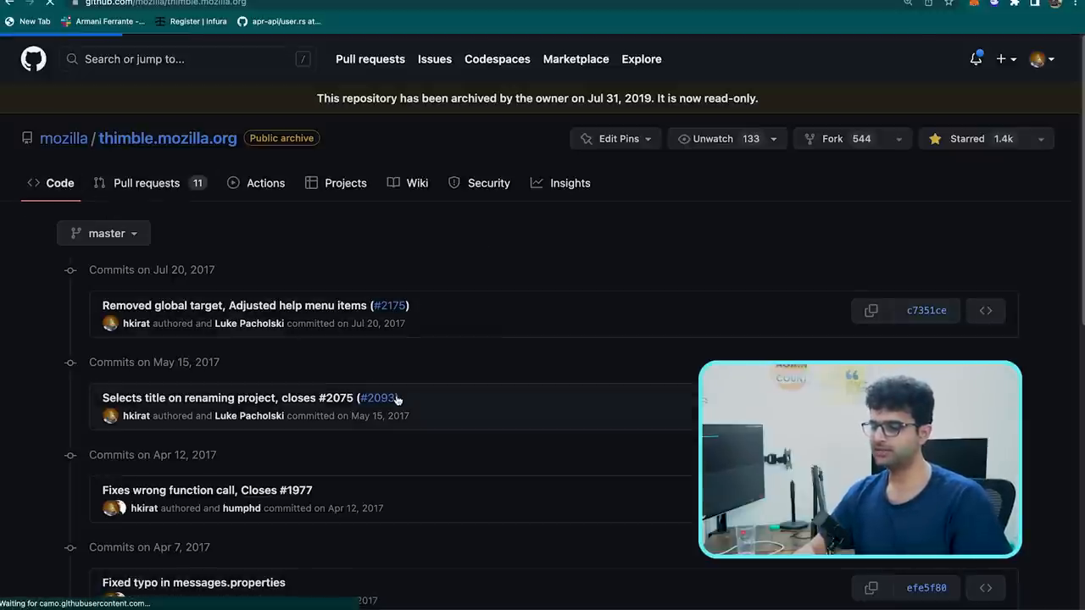
left_click(59, 184)
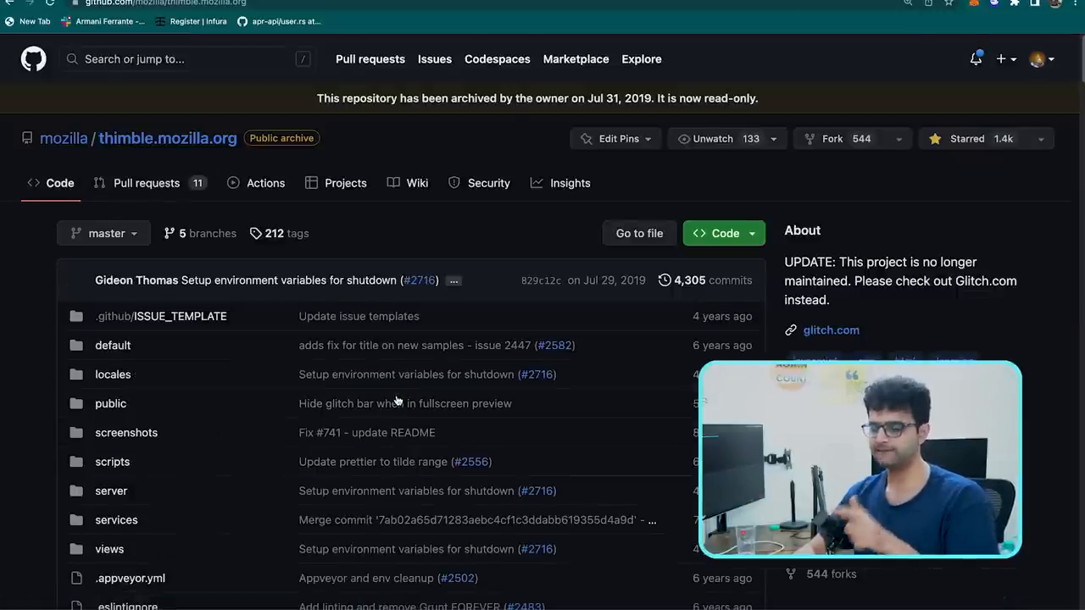
scroll("down", 3)
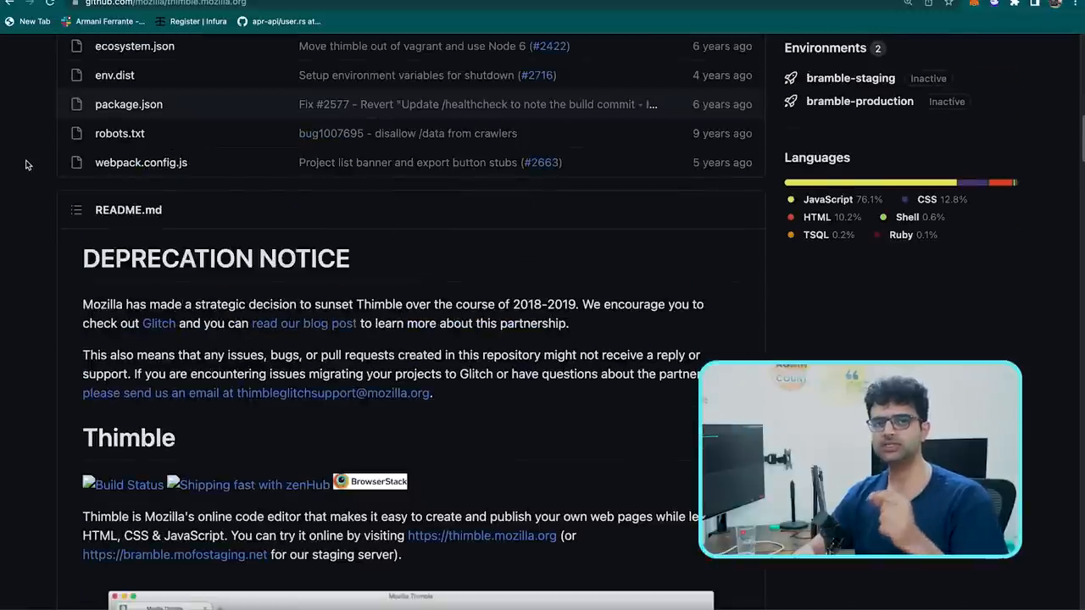
mouse_move(36, 200)
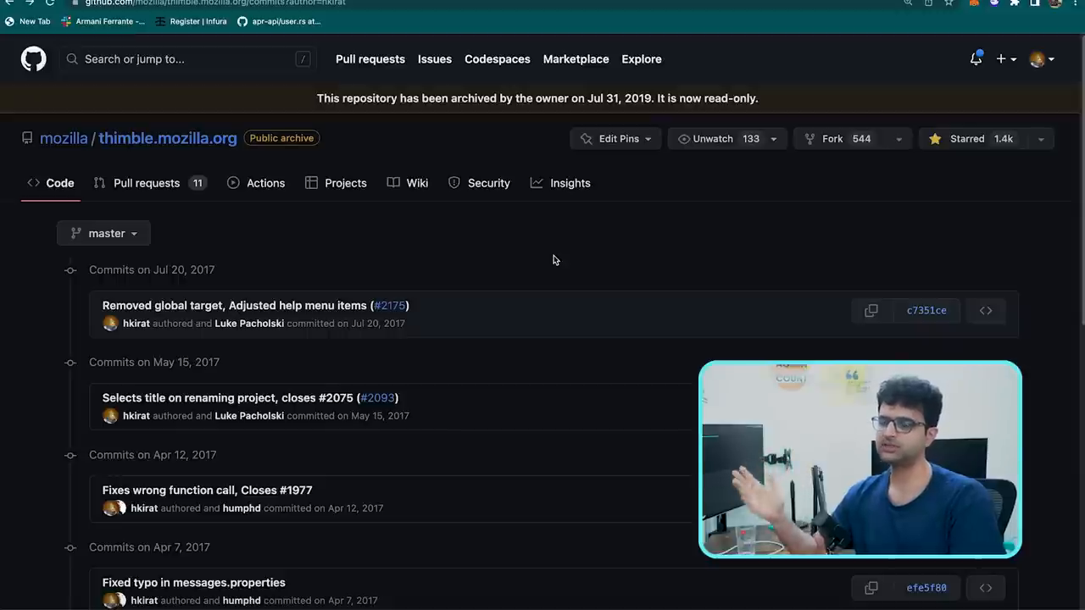
scroll("down", 3)
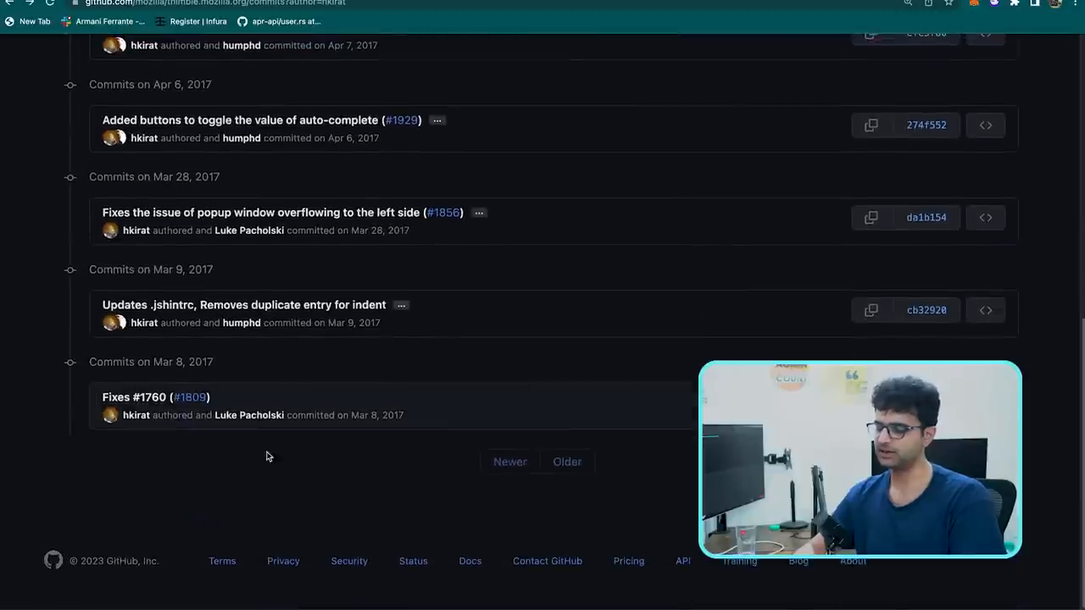
left_click(133, 397)
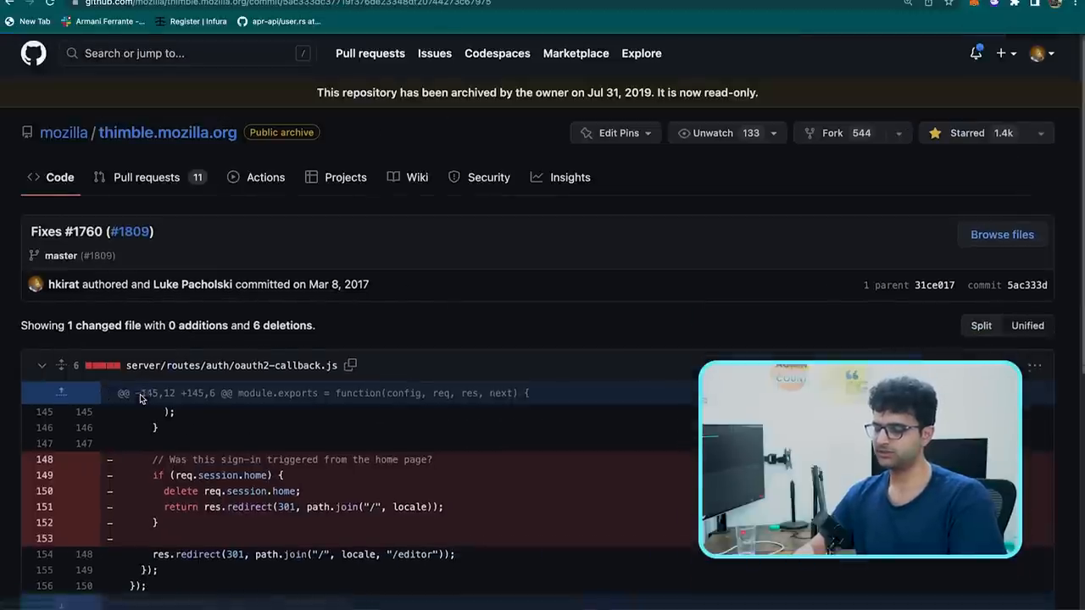
scroll("down", 3)
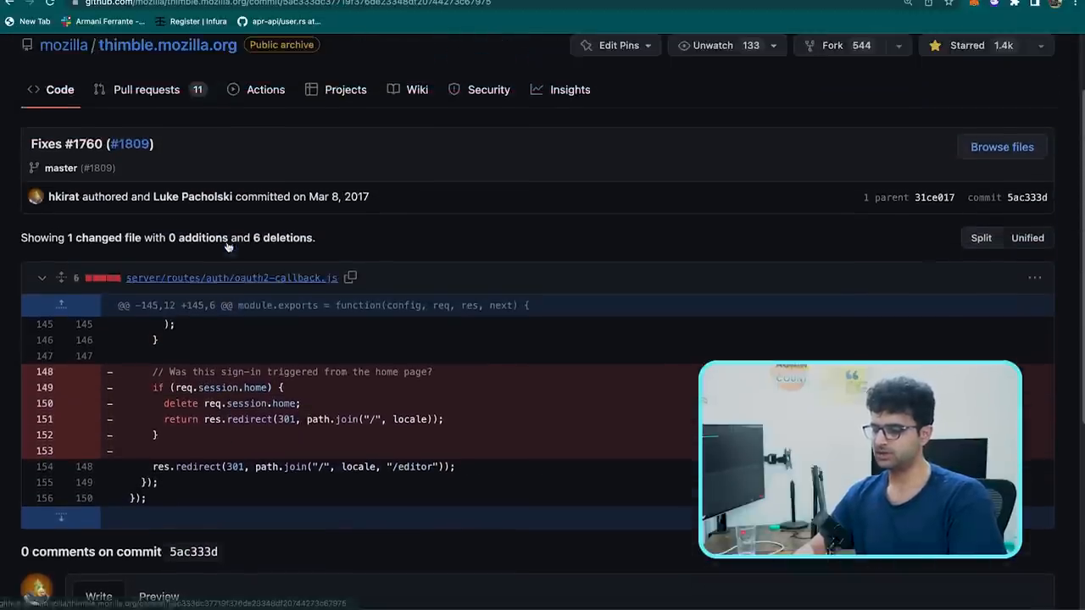
left_click(129, 142)
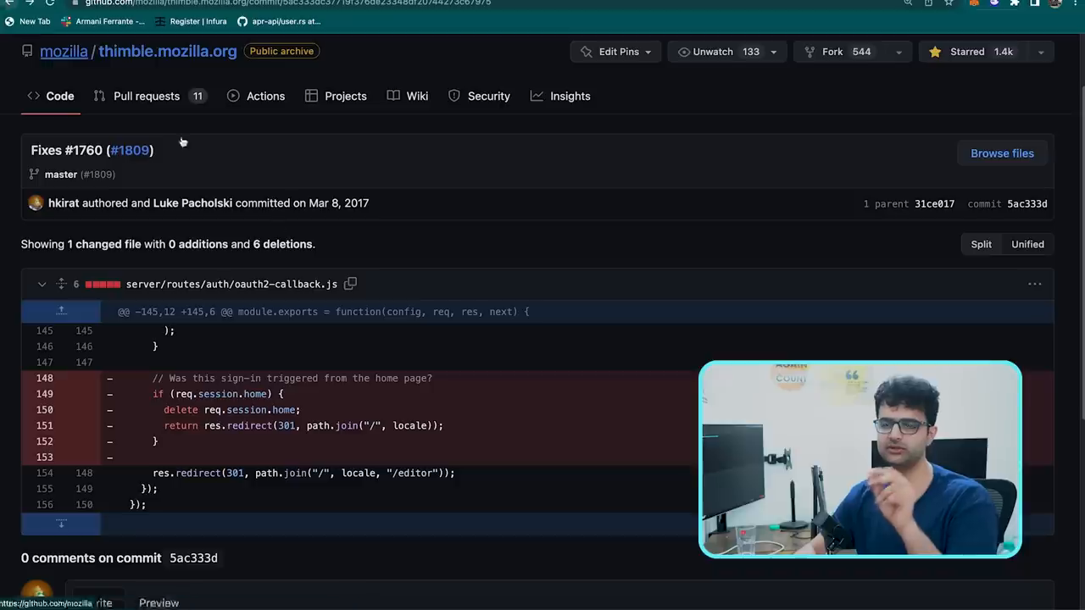
mouse_move(583, 441)
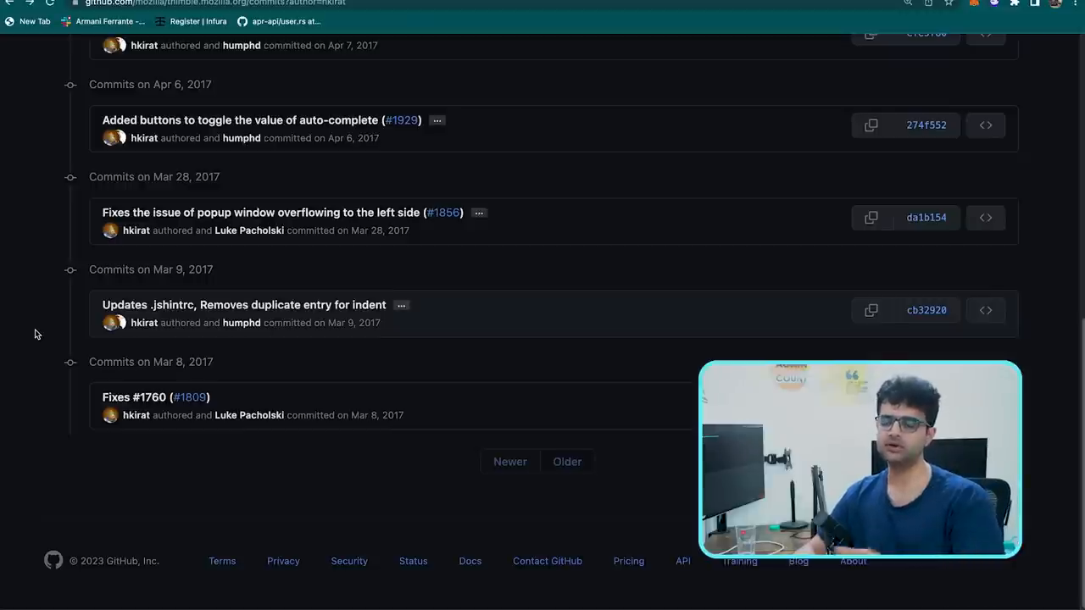
left_click(926, 309)
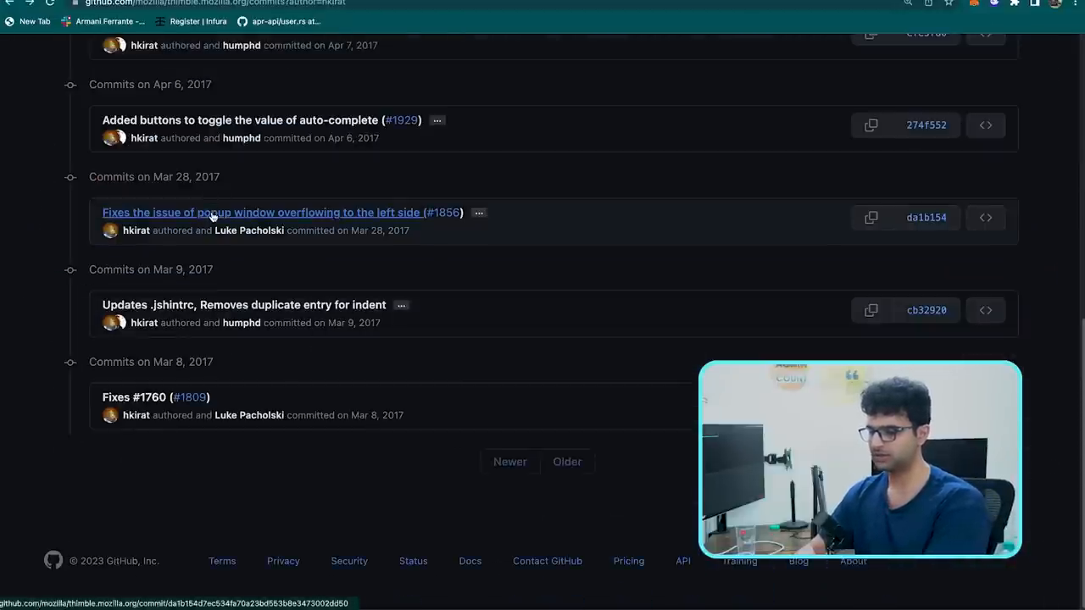
Review the popup window overflow commit and its changes
left_click(262, 214)
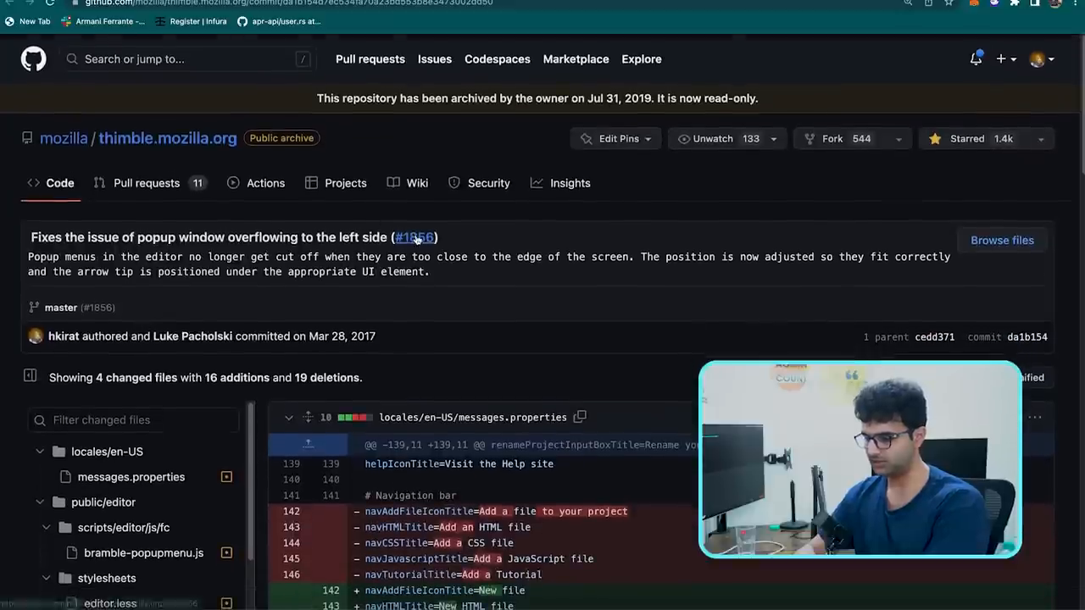
mouse_move(414, 237)
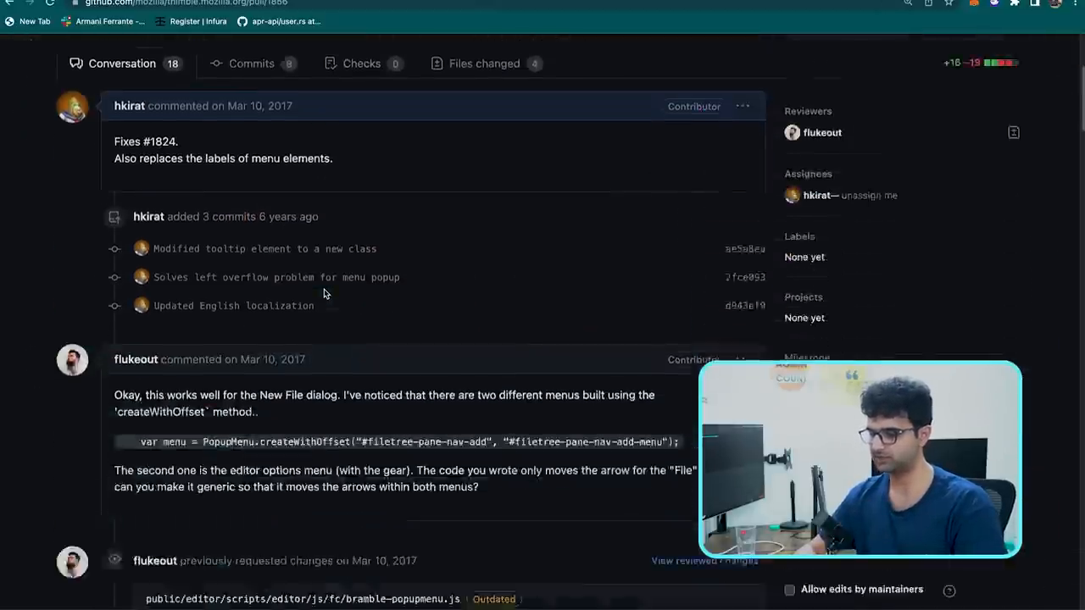
scroll("down", 3)
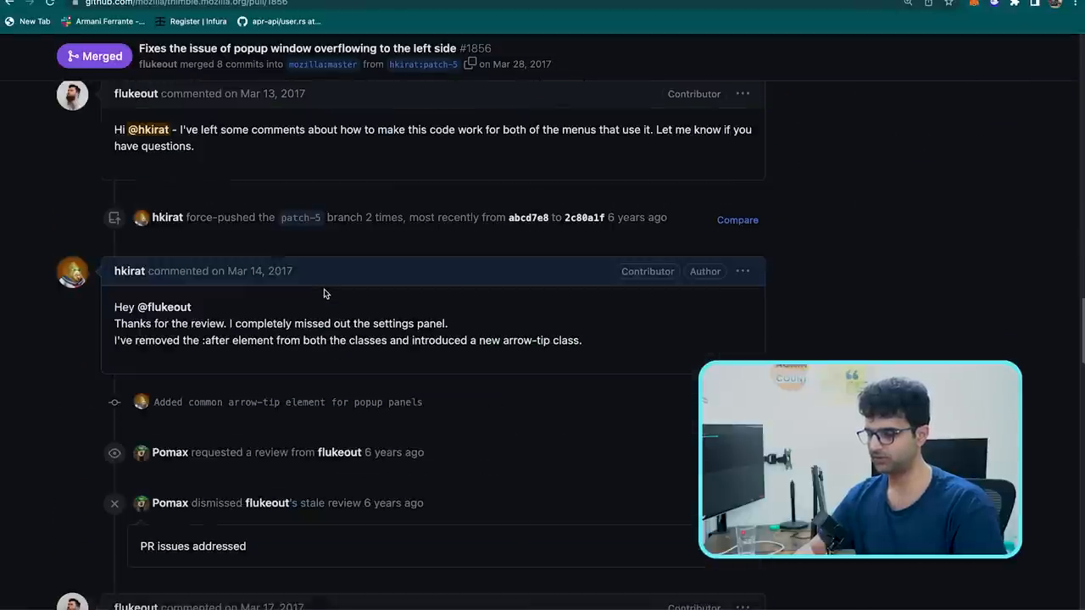
scroll("down", 3)
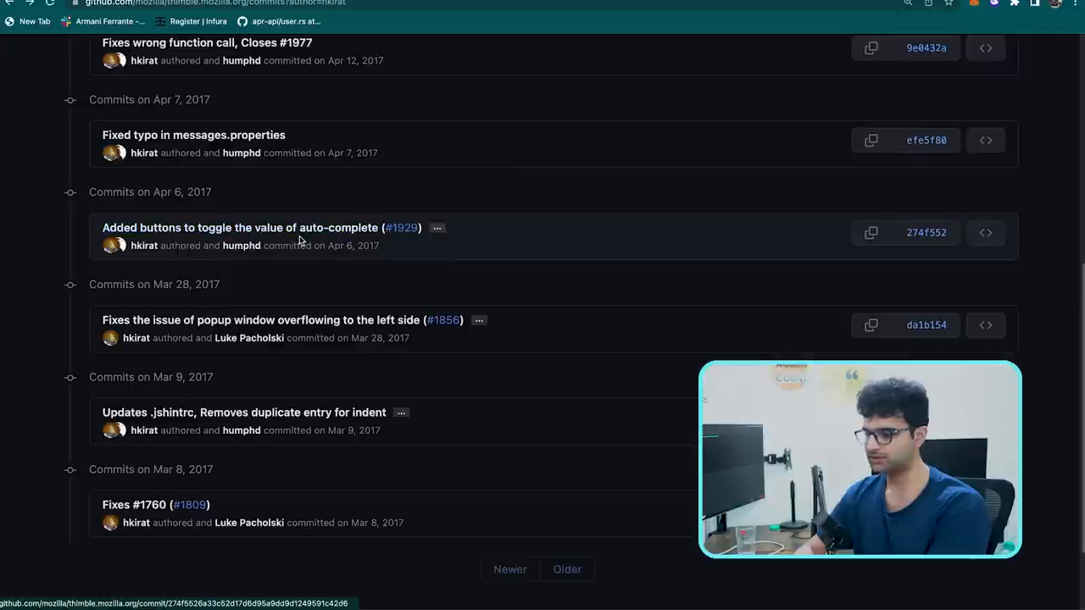
Review the auto-complete toggle buttons commit and reach merged pull request #1929 behind it
left_click(245, 227)
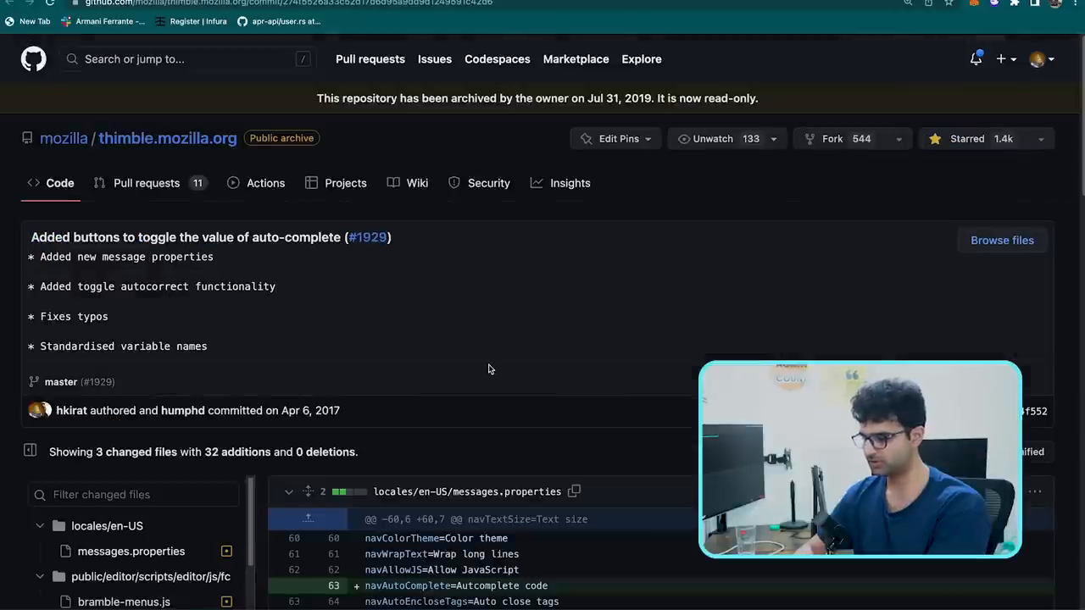
scroll("down", 3)
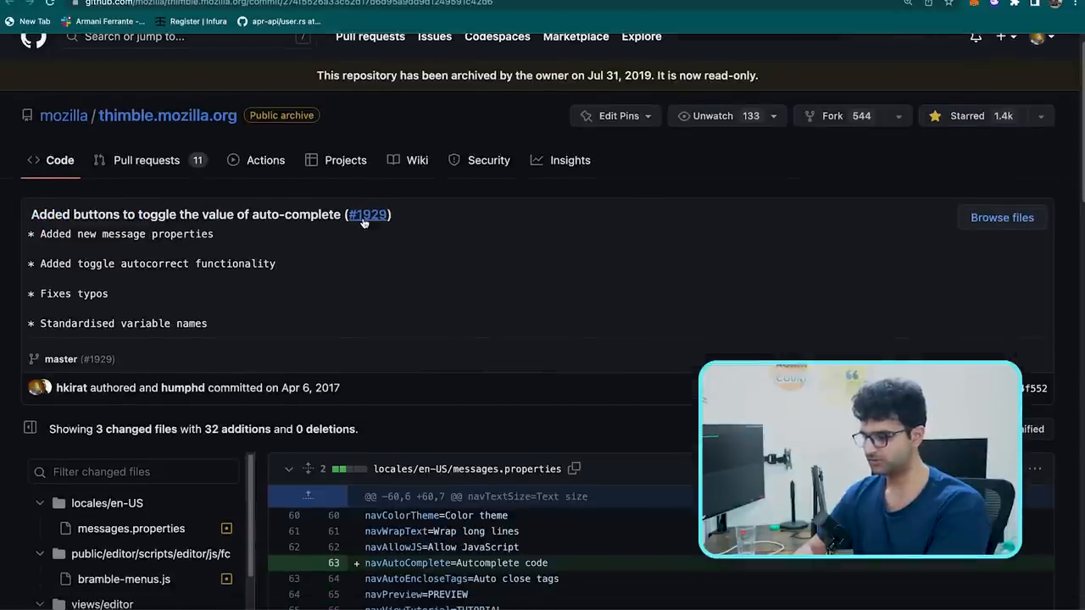
left_click(368, 214)
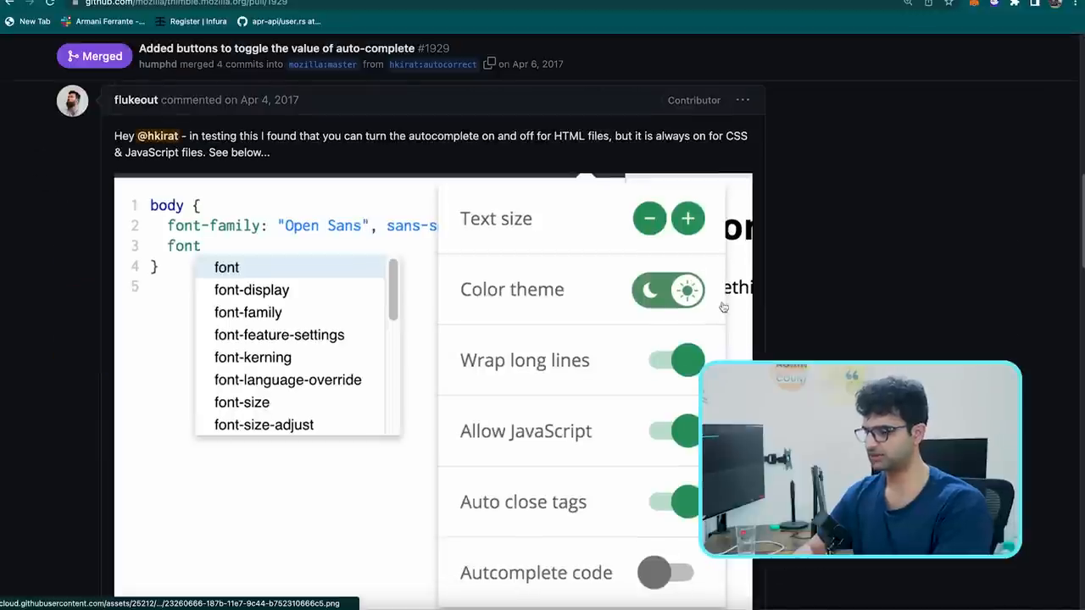
mouse_move(656, 335)
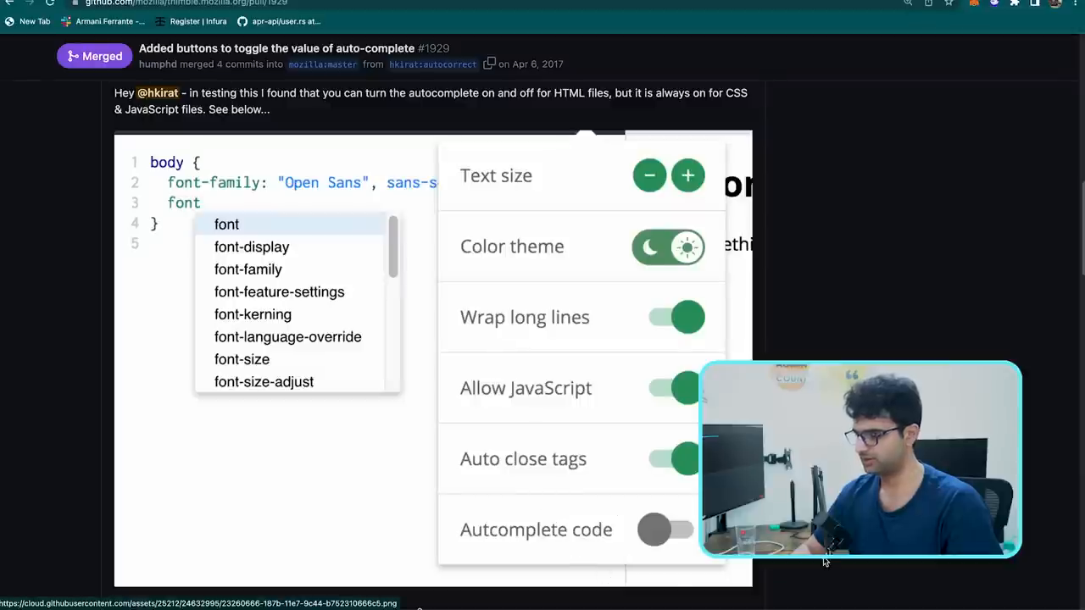
Scroll through the reviewer's screenshot comment on pull request #1929
scroll("down", 3)
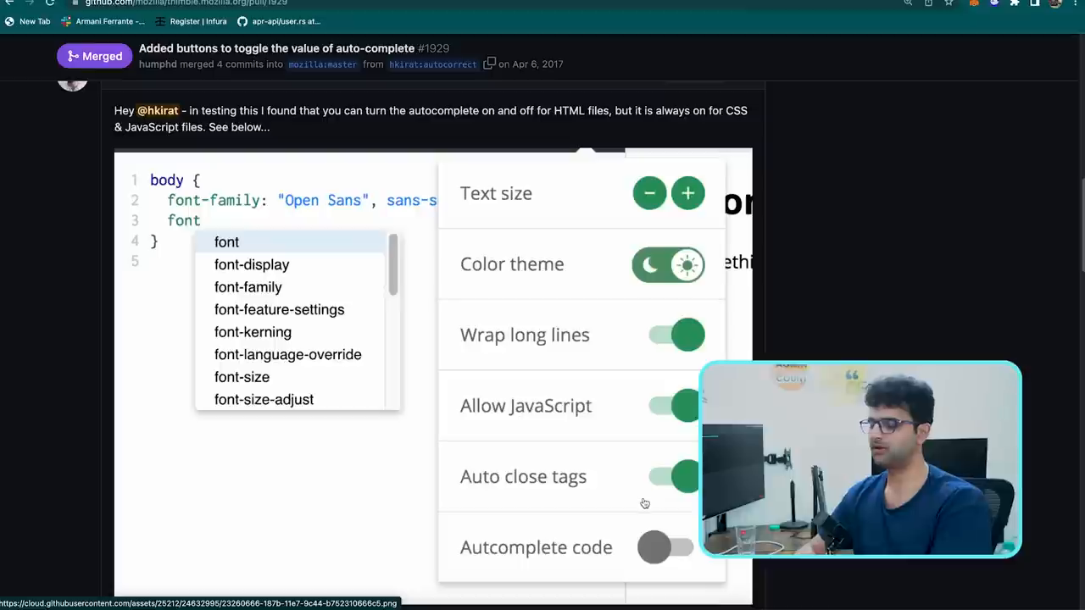
scroll("down", 3)
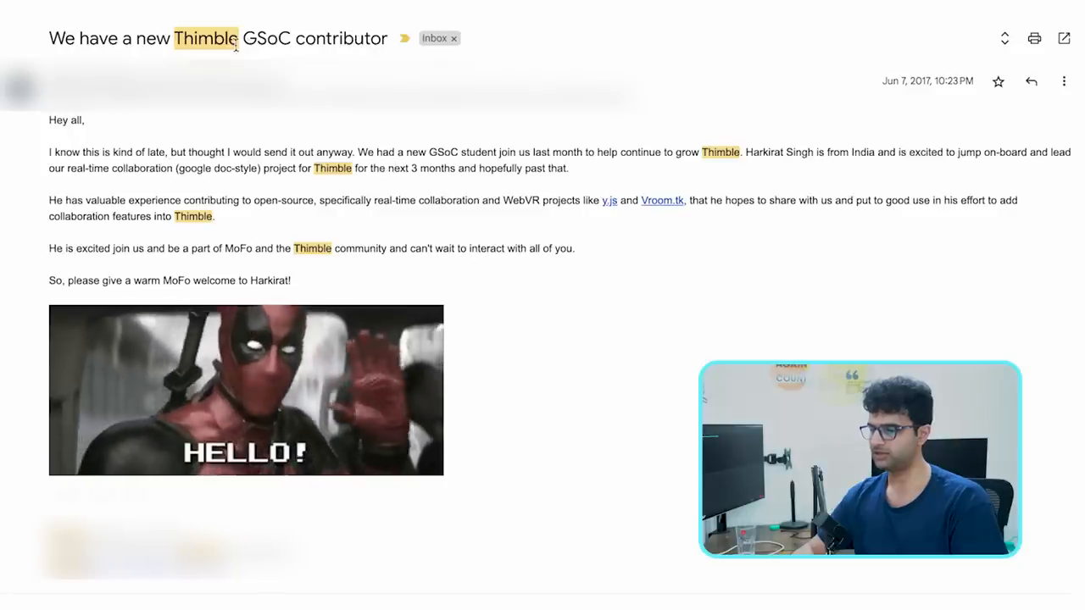
mouse_move(723, 275)
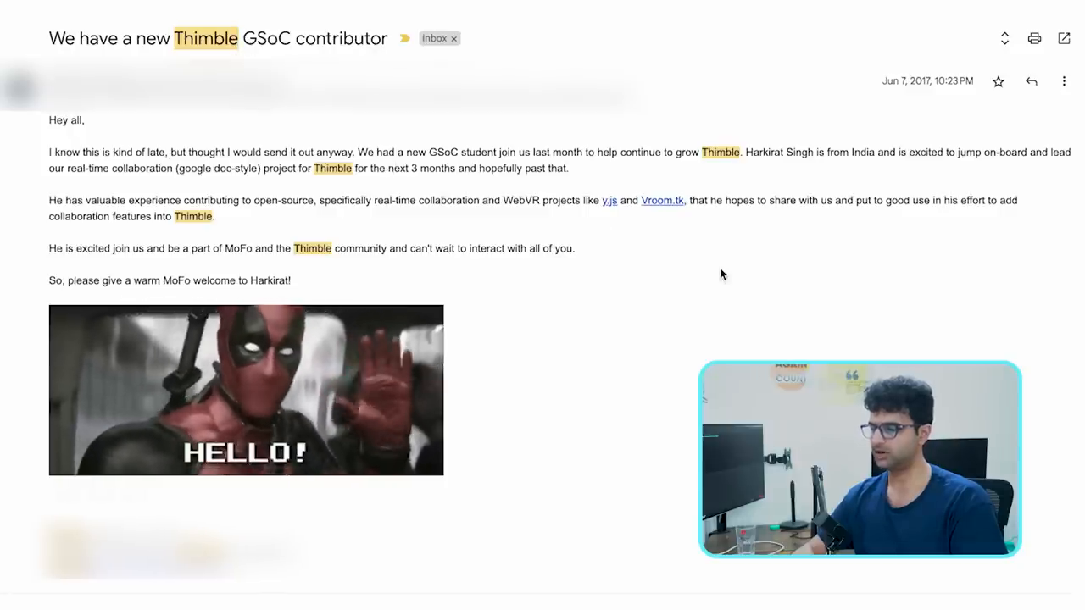